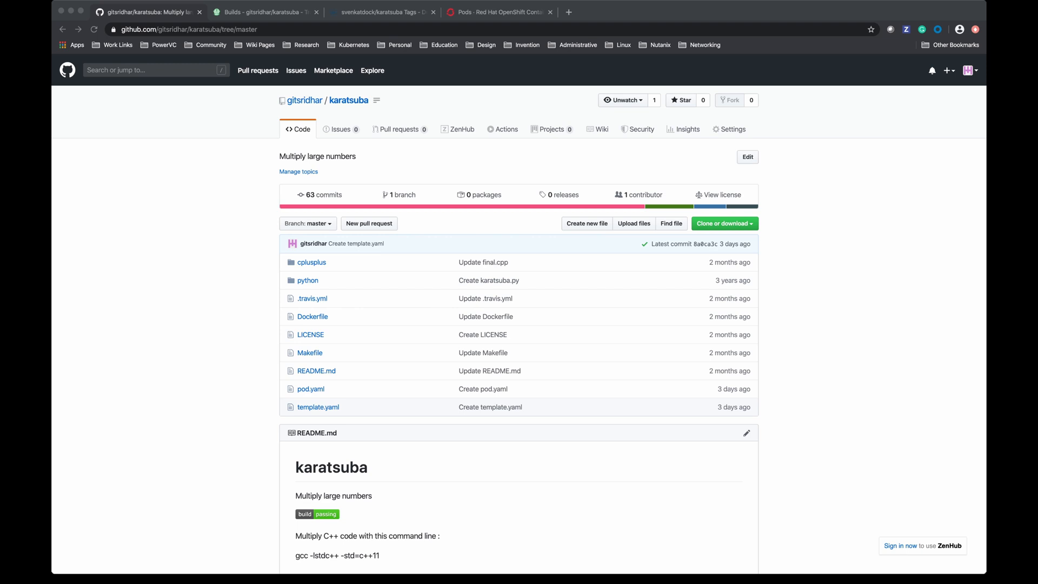
Step: Review the karatsuba Makefile's docker-login, build-image and push-image targets on GitHub
{"action": "left_click", "coordinate": [310, 353]}
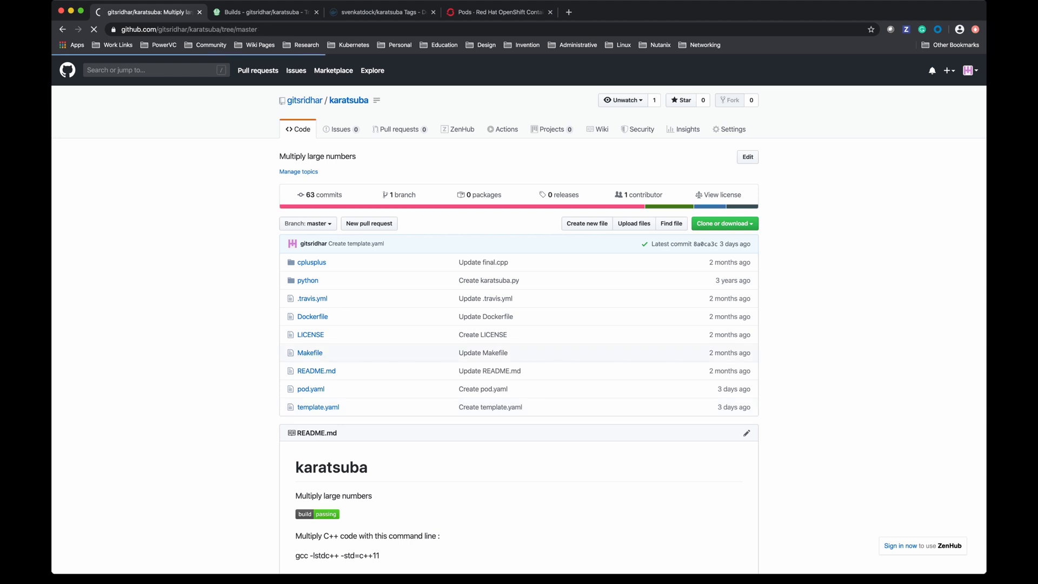
{"action": "left_click", "coordinate": [309, 353]}
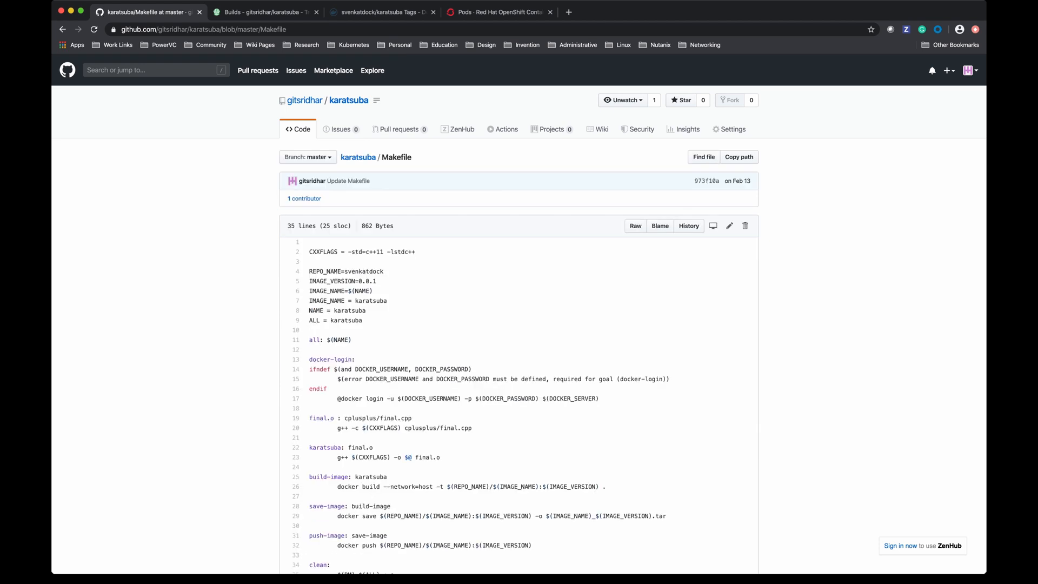
{"action": "scroll", "scroll_direction": "down", "scroll_amount": 3}
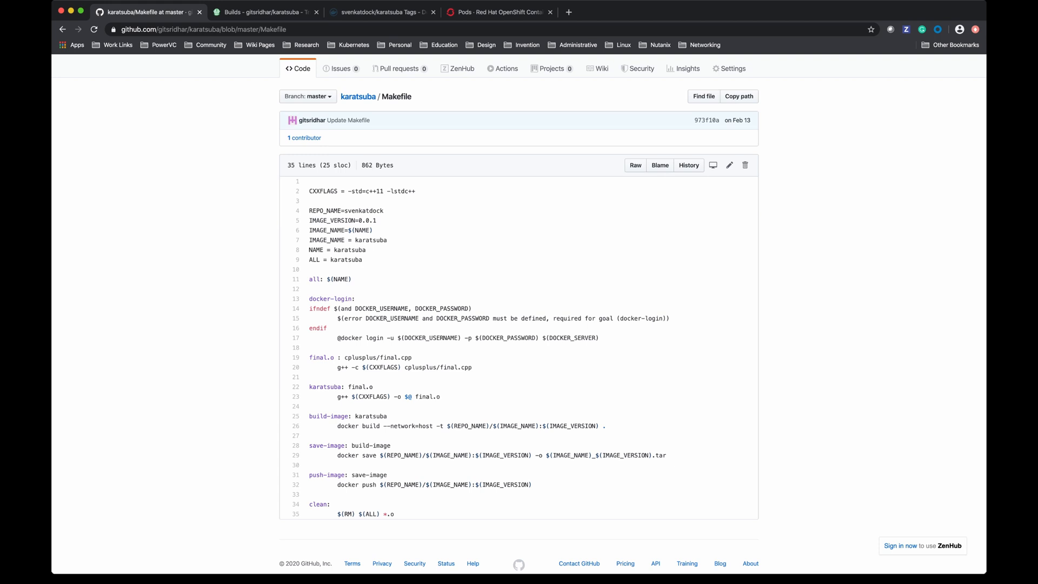
Step: Review Travis CI build #57's job log through the karatsuba image push, then go to the Docker Hub tags
{"action": "left_click", "coordinate": [265, 12]}
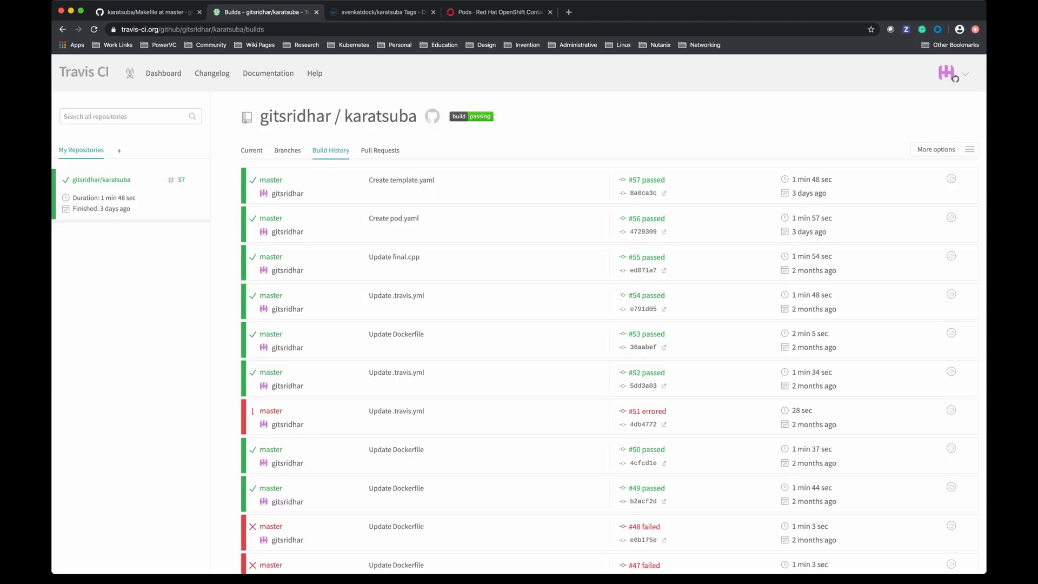
{"action": "left_click", "coordinate": [401, 181]}
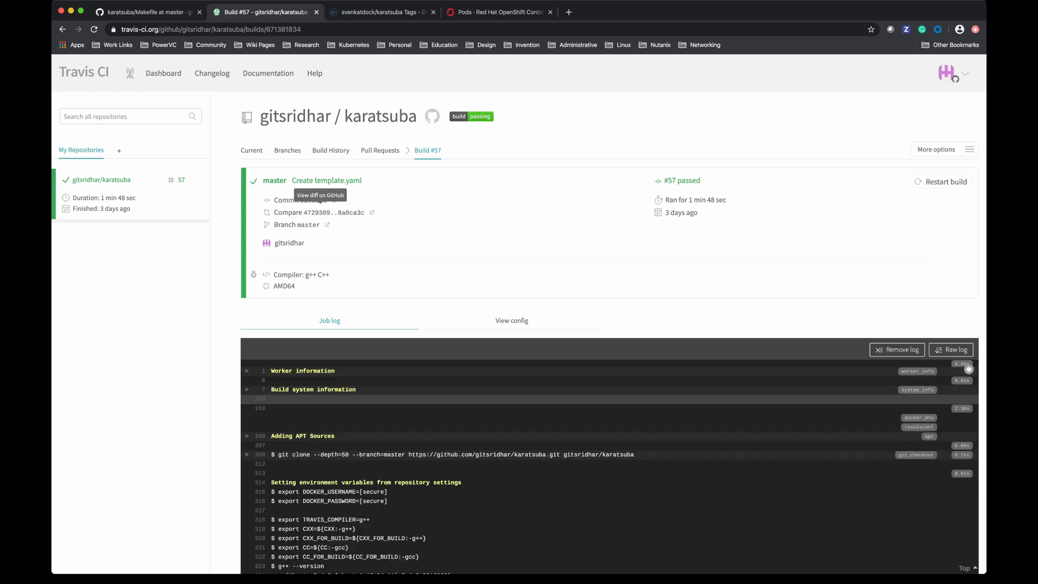
{"action": "scroll", "scroll_direction": "down", "scroll_amount": 3}
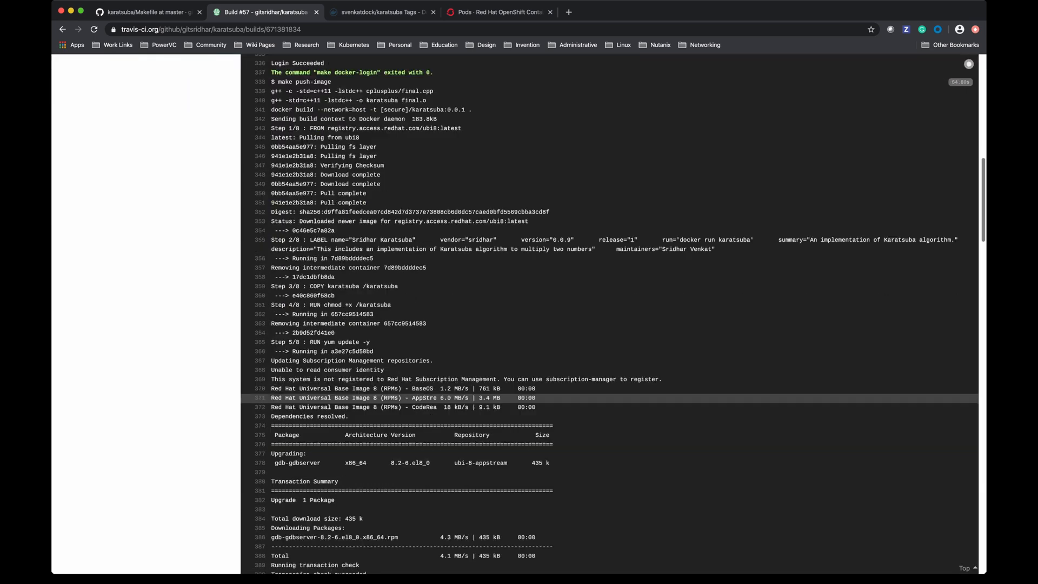
{"action": "scroll", "scroll_direction": "down", "scroll_amount": 3}
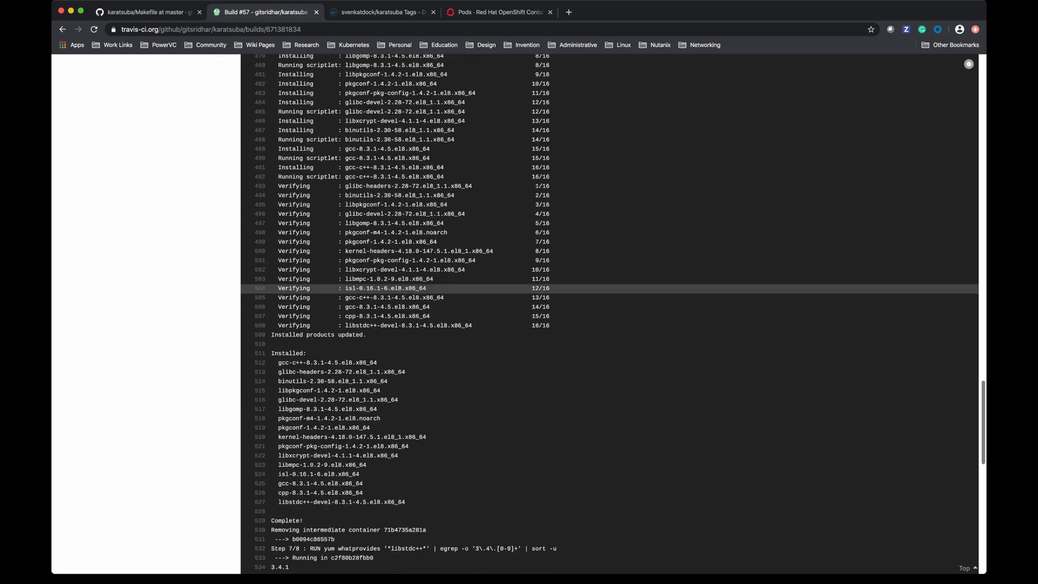
{"action": "scroll", "scroll_direction": "down", "scroll_amount": 3}
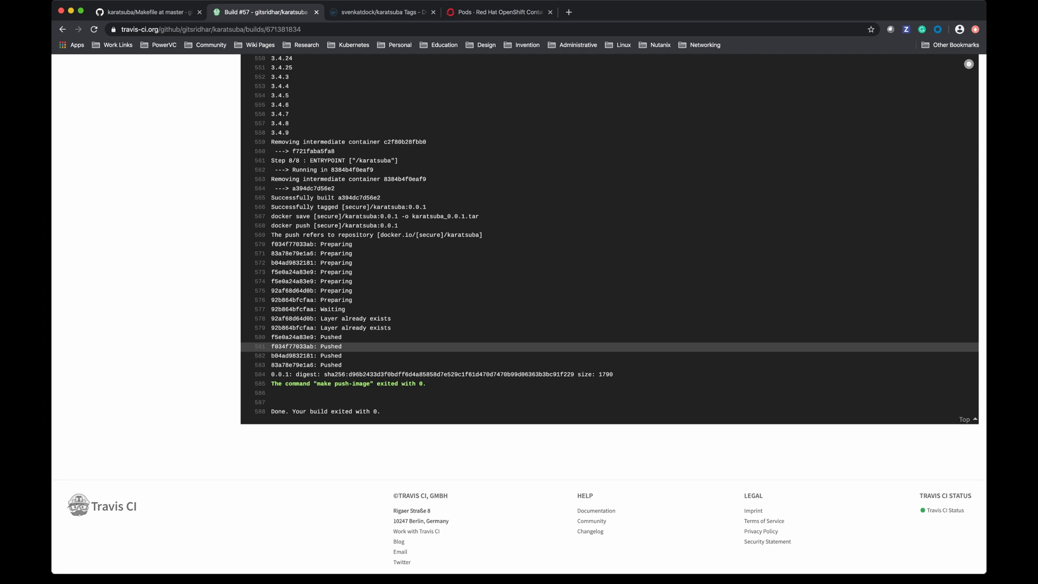
{"action": "scroll", "scroll_direction": "up", "scroll_amount": 3}
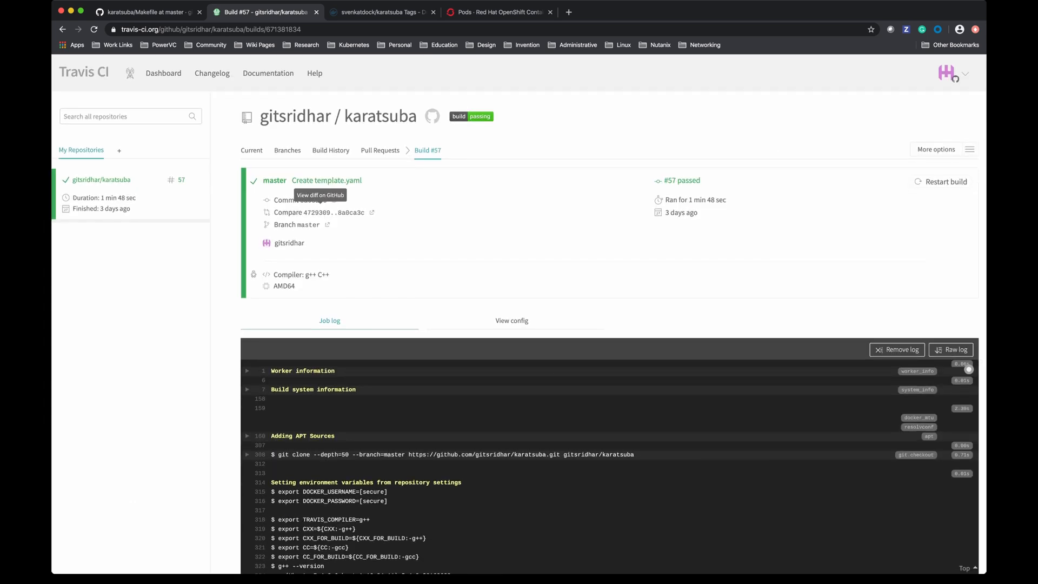
{"action": "left_click", "coordinate": [377, 12]}
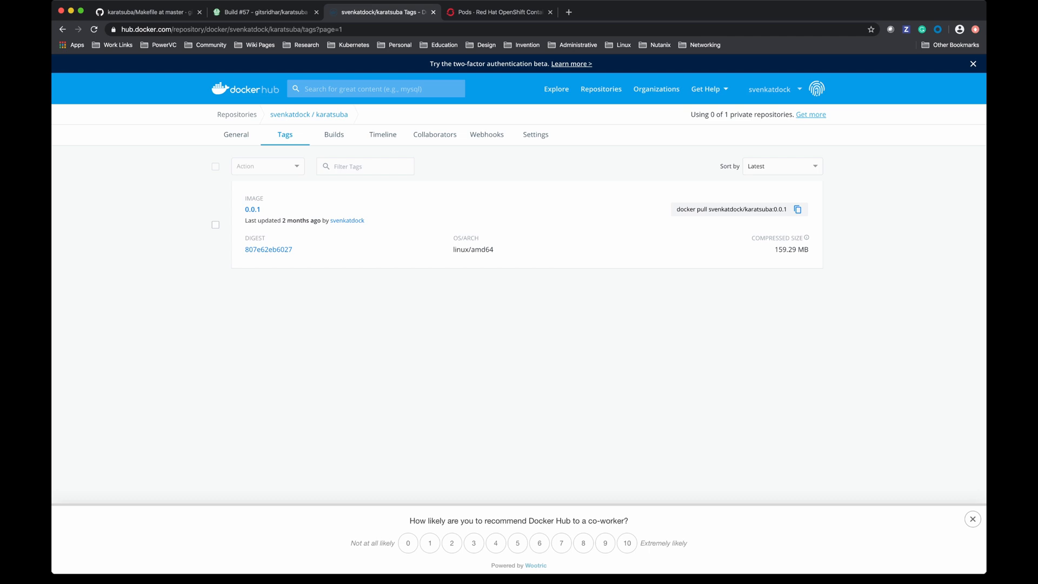
Step: Return from the Docker Hub karatsuba 0.0.1 tag page to the GitHub repository
{"action": "left_click", "coordinate": [146, 11]}
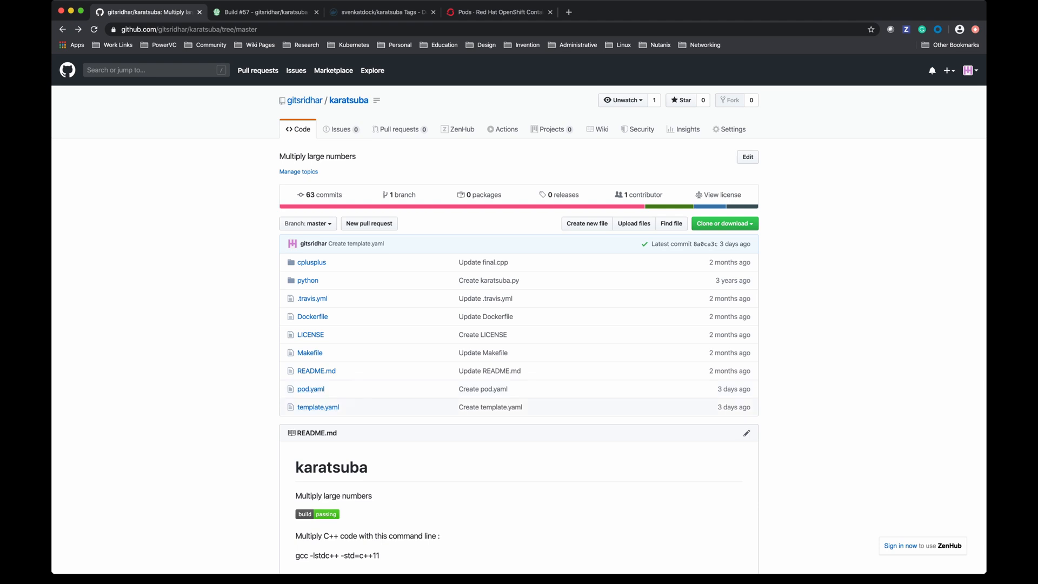
{"action": "mouse_move", "coordinate": [318, 408]}
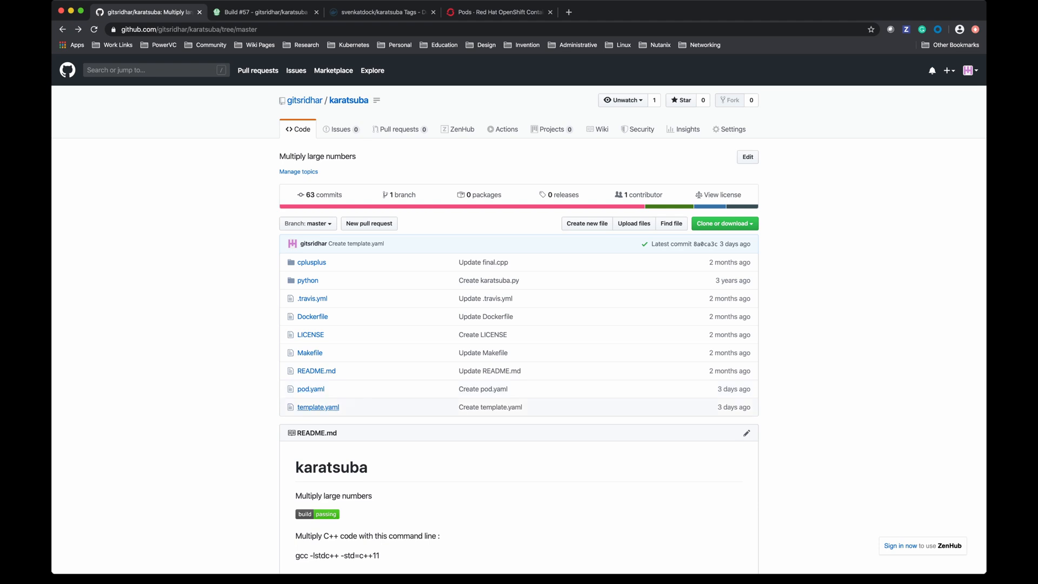
Step: View template.yaml, the karatsuba pod template using svenkatdock/karatsuba:0.0.1 with a POD_NAME parameter
{"action": "left_click", "coordinate": [317, 406]}
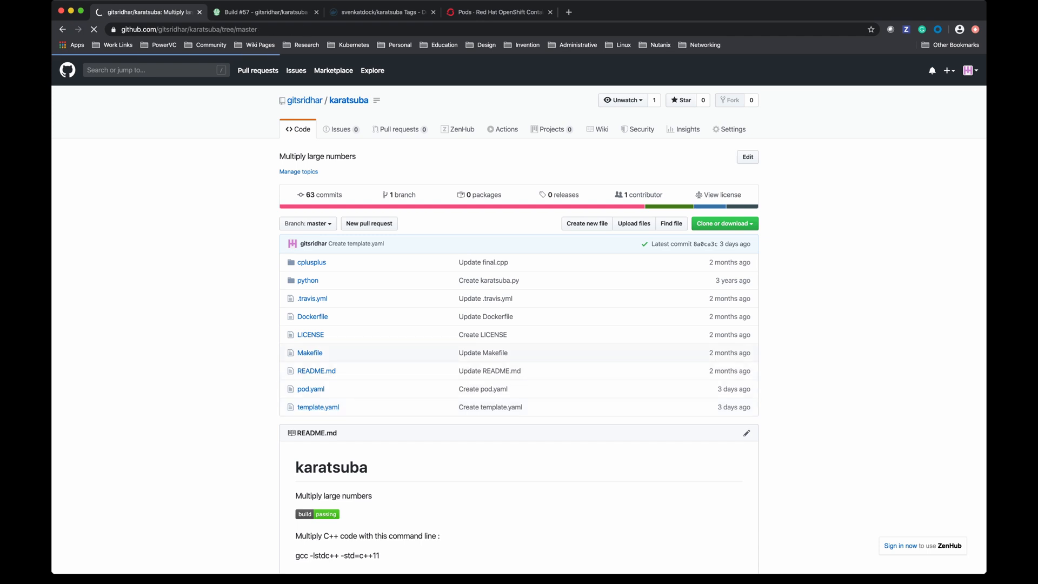
{"action": "left_click", "coordinate": [318, 407]}
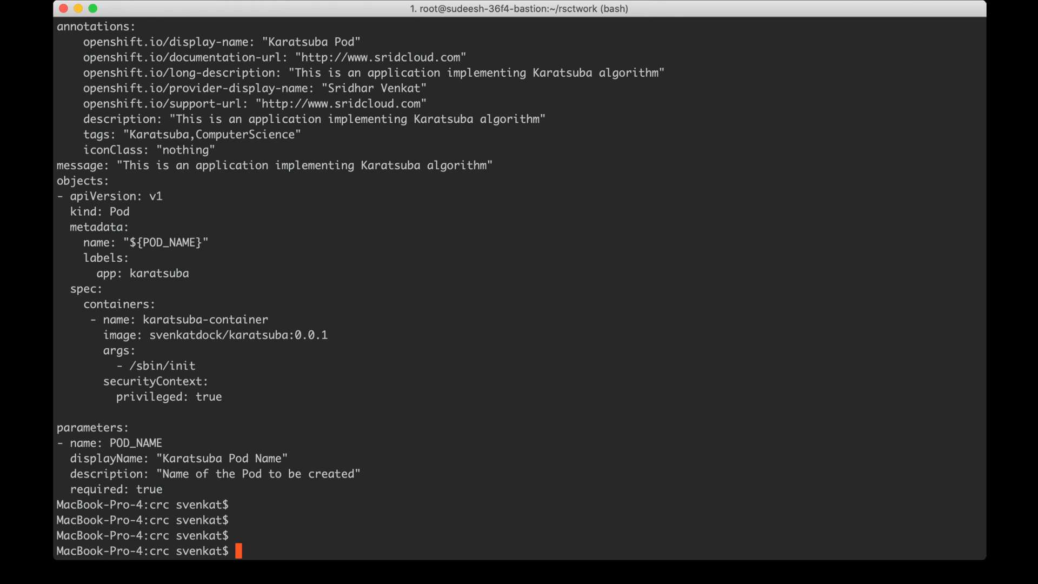
Step: Check no pods exist, apply template.yaml with oc, and list karatsuba-pod-template among templates
{"action": "type", "text": "oc"}
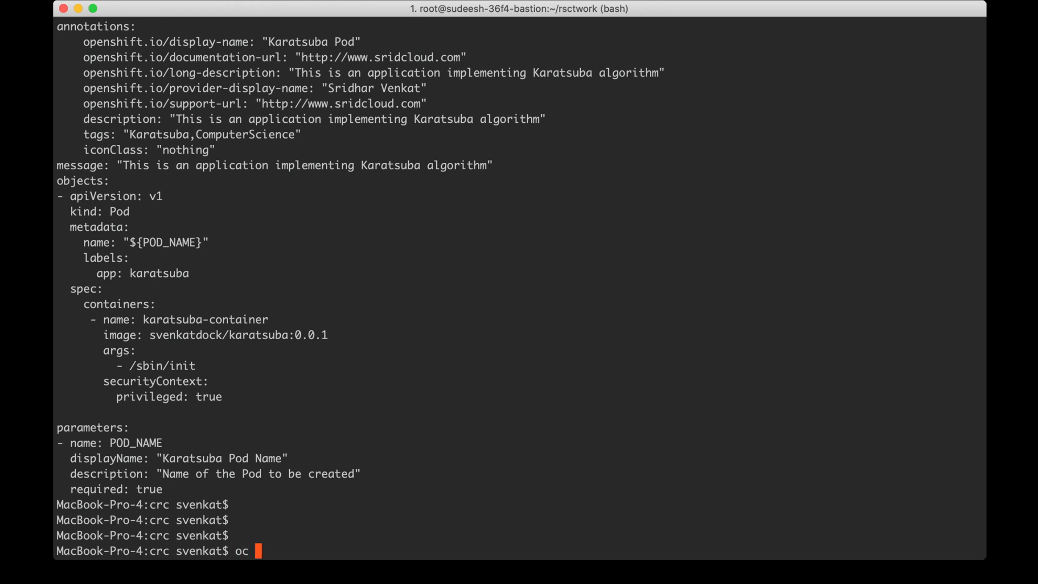
{"action": "type", "text": "get pods"}
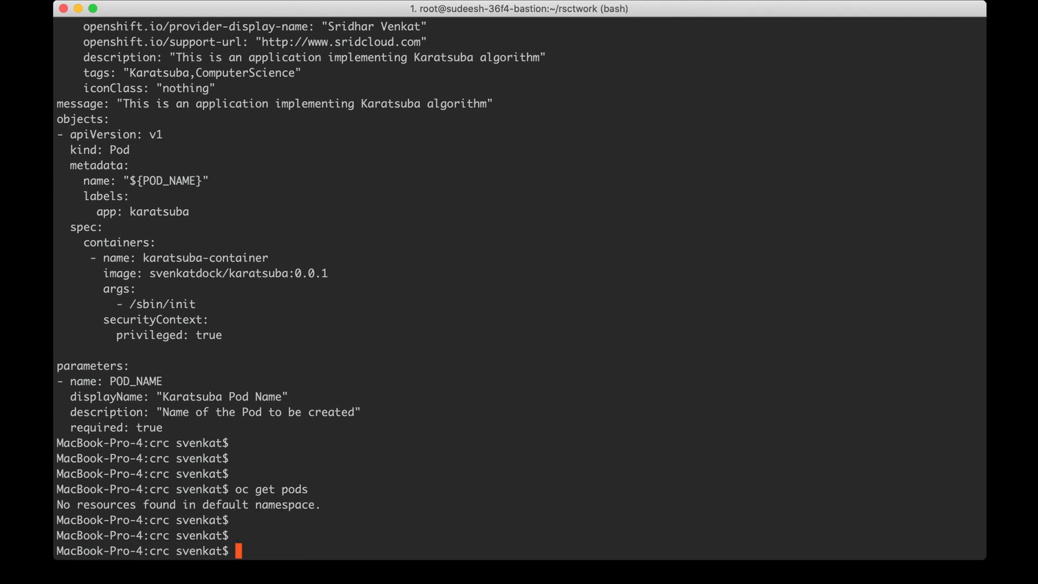
{"action": "type", "text": "cat template.yaml"}
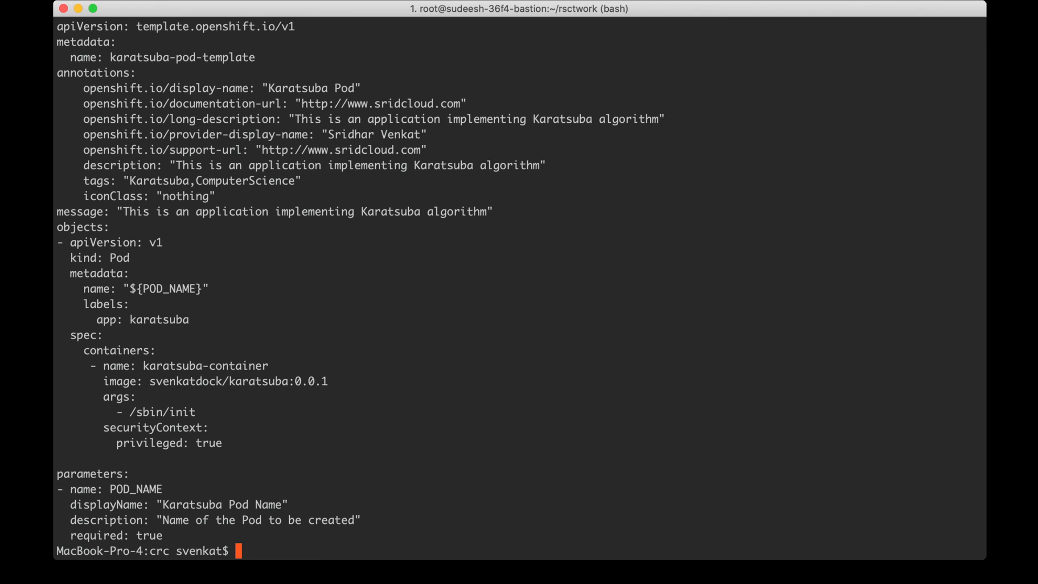
{"action": "type", "text": "o"}
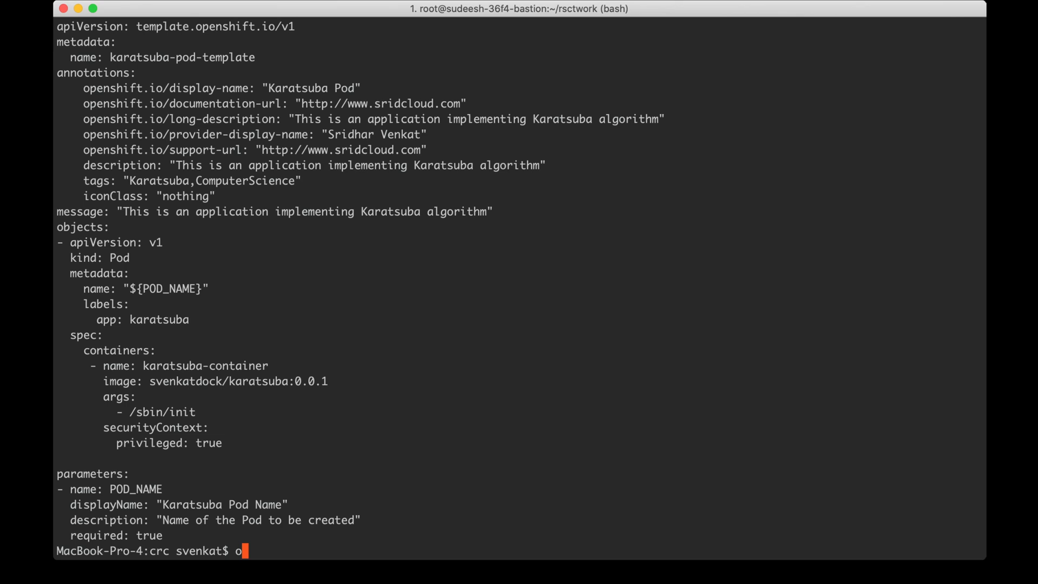
{"action": "type", "text": "c apply -f"}
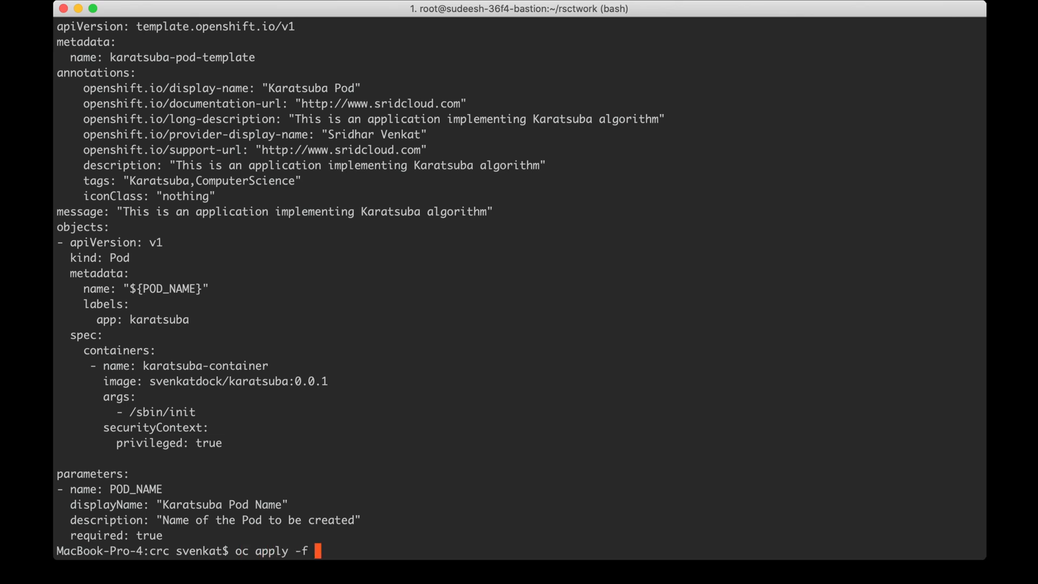
{"action": "type", "text": "template.yaml"}
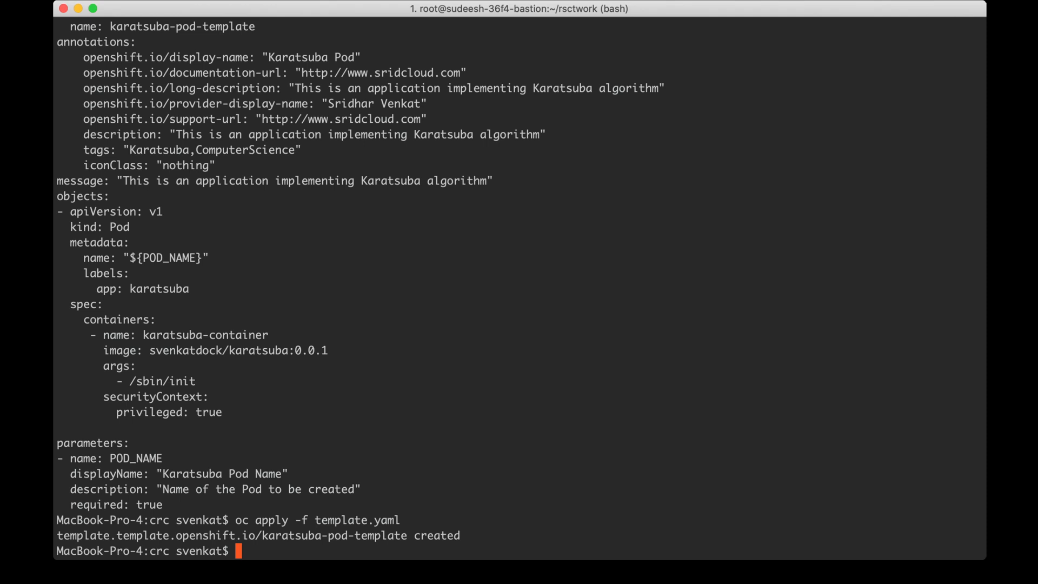
{"action": "type", "text": "oc get templates"}
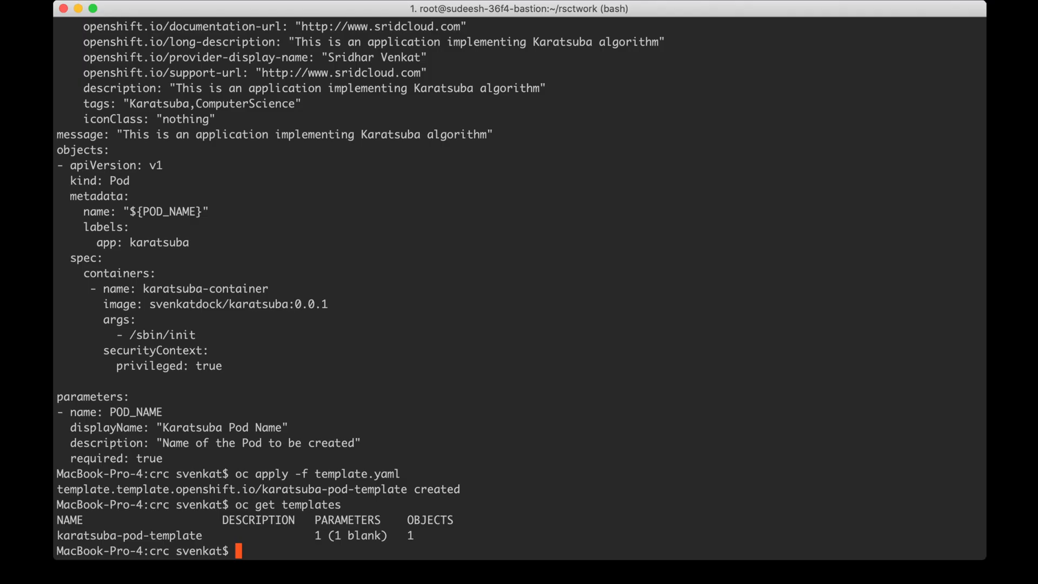
Step: List the parameters karatsuba-pod-template accepts with oc process --parameters
{"action": "type", "text": "history | grep pro"}
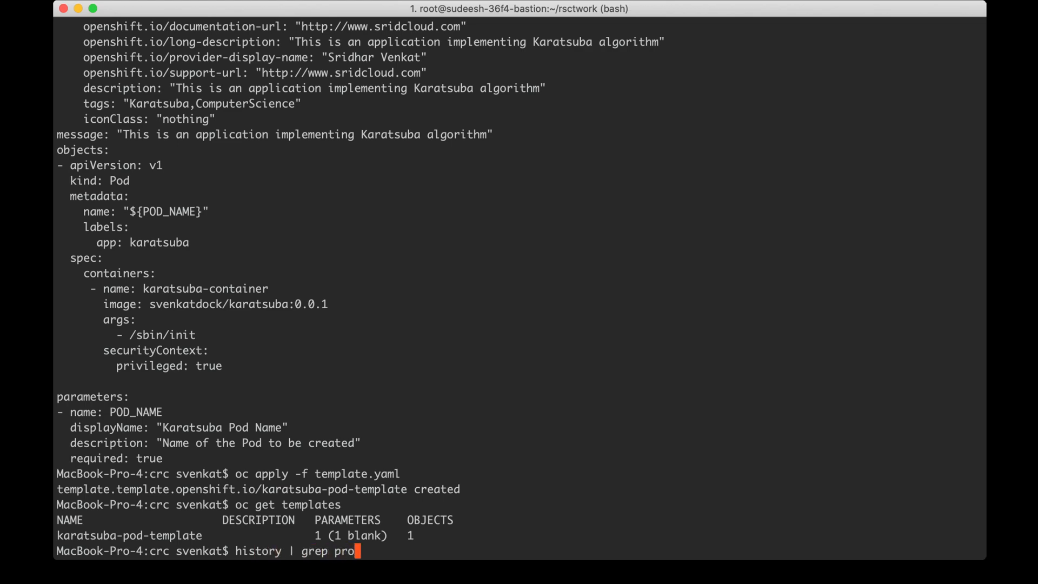
{"action": "type", "text": "cess"}
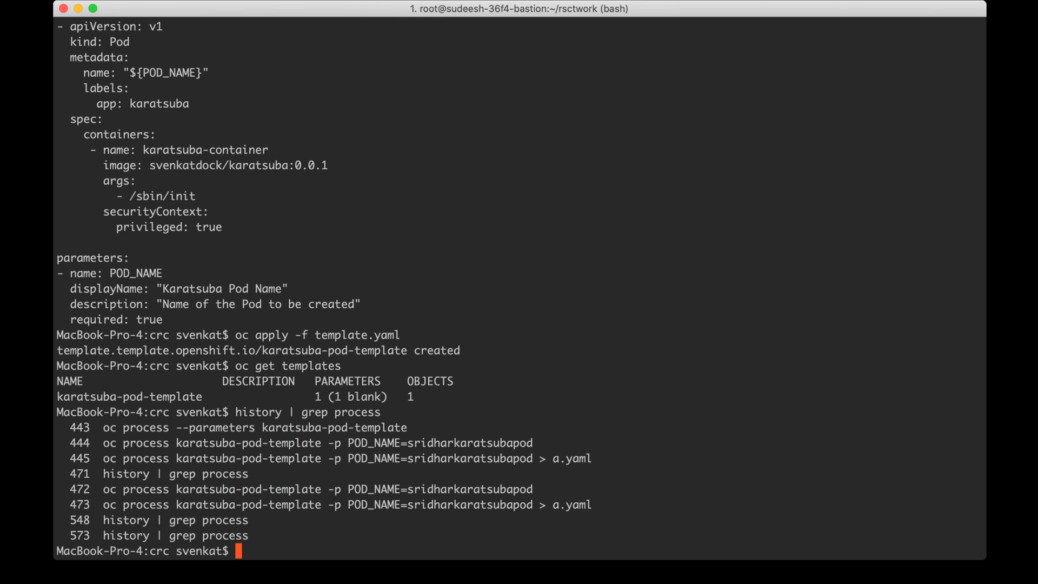
{"action": "type", "text": "oc procd"}
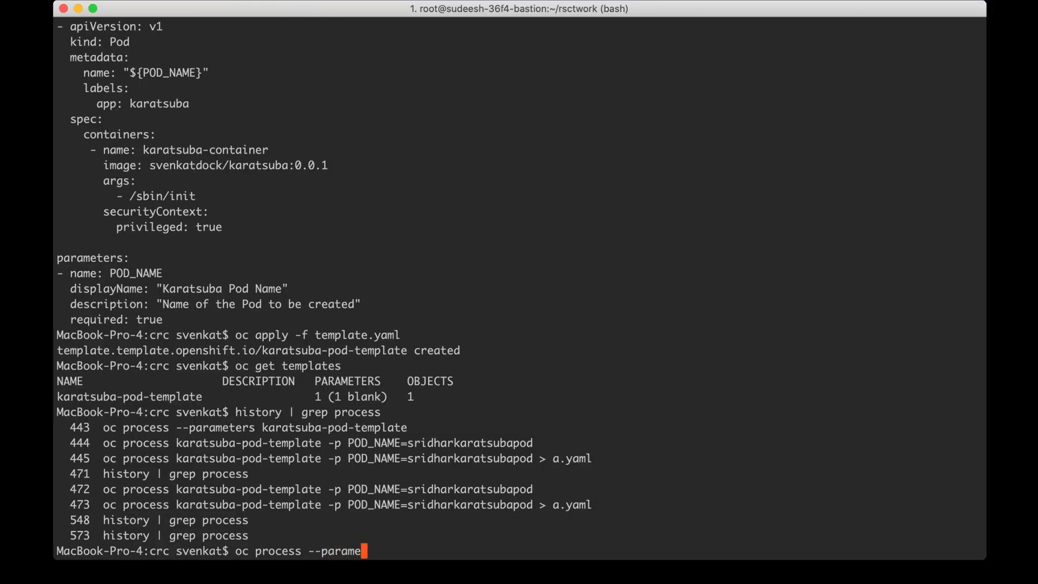
{"action": "type", "text": "ters"}
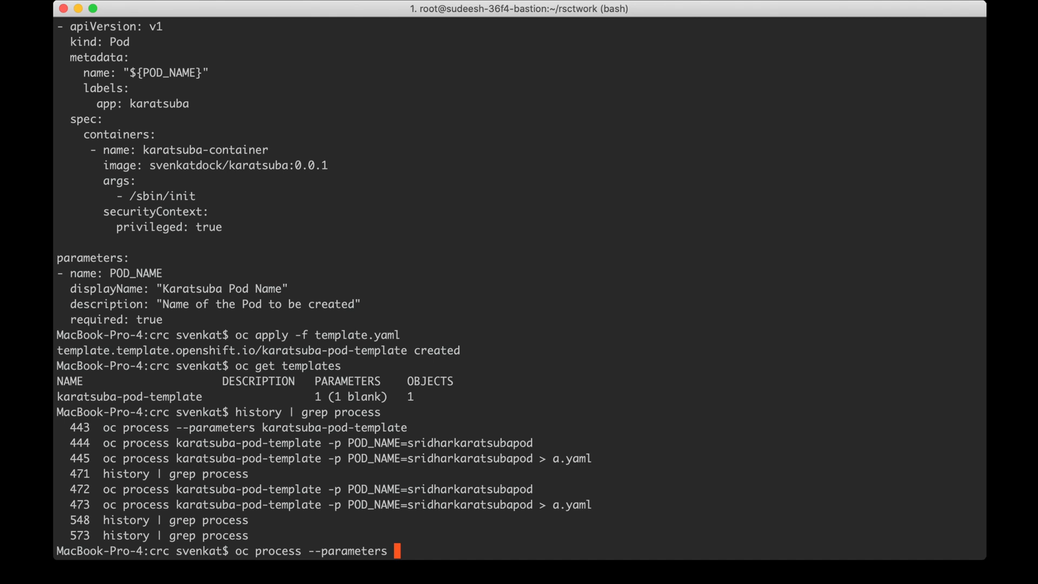
{"action": "type", "text": "karatsuba-pod-template"}
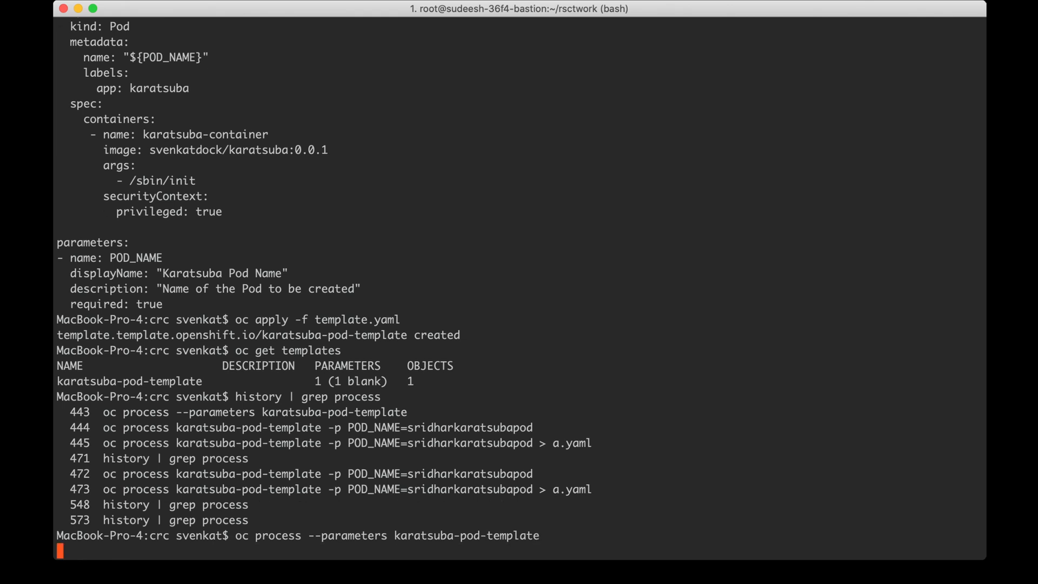
{"action": "key", "text": "enter"}
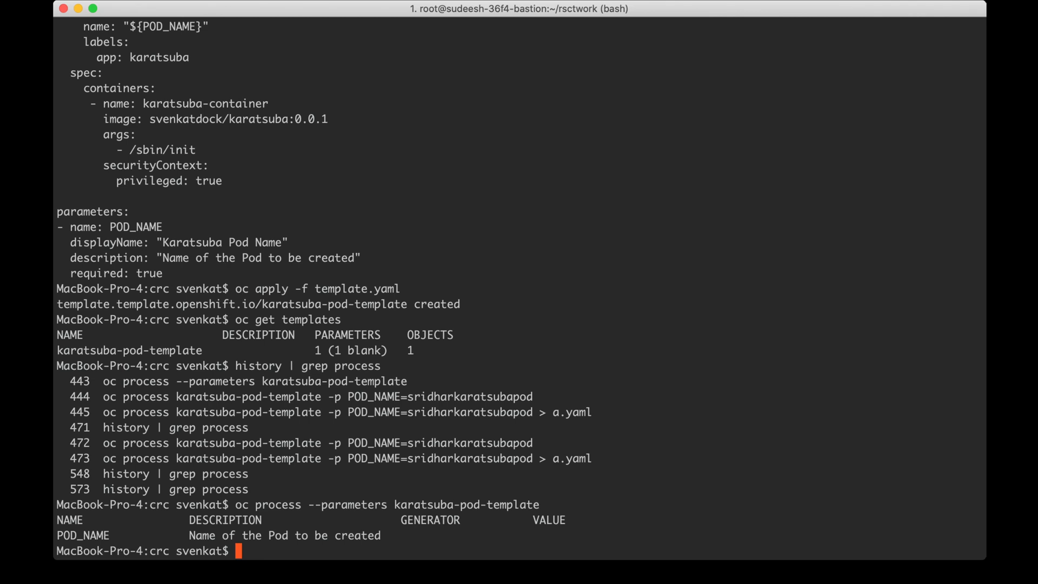
Step: Process karatsuba-pod-template with POD_NAME=mypod and save the result to a.yaml
{"action": "type", "text": "oc"}
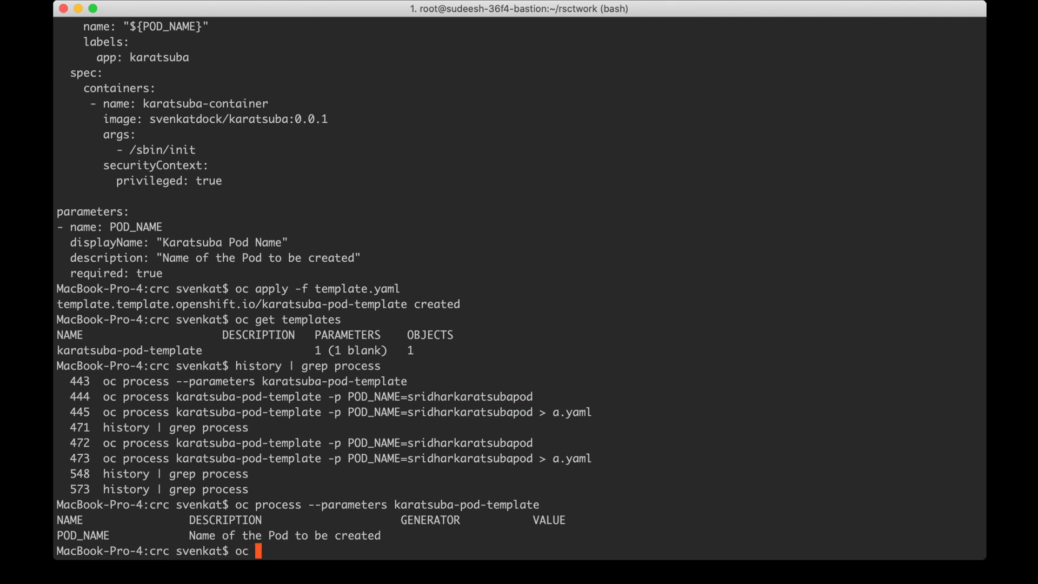
{"action": "type", "text": "process"}
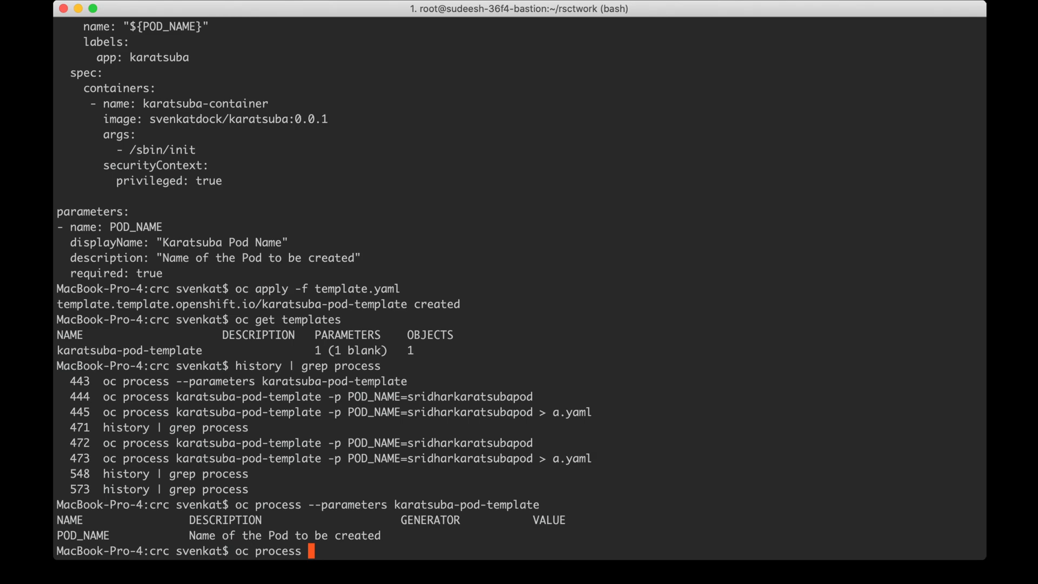
{"action": "type", "text": "-"}
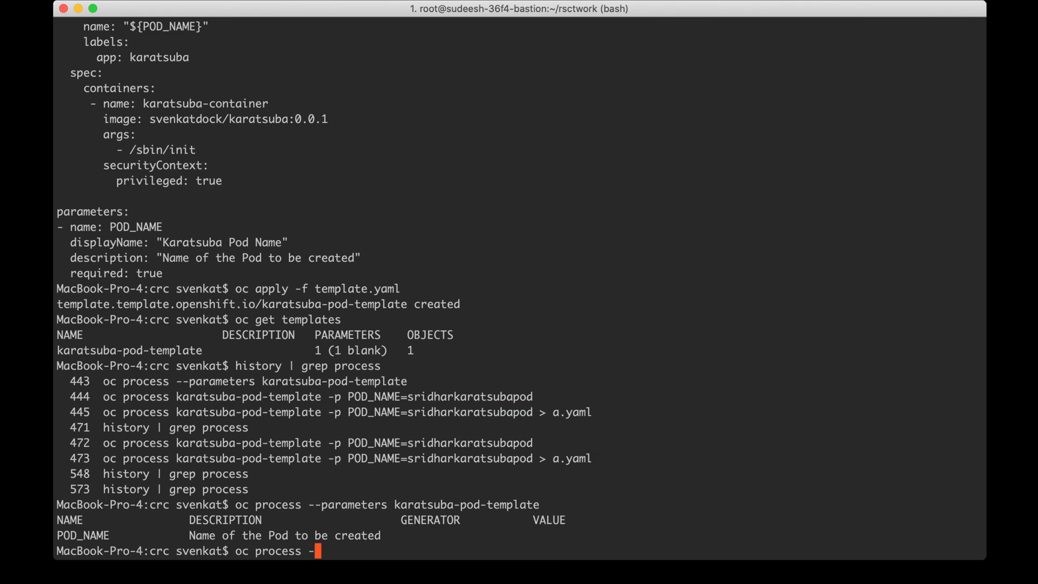
{"action": "type", "text": "karatsuba"}
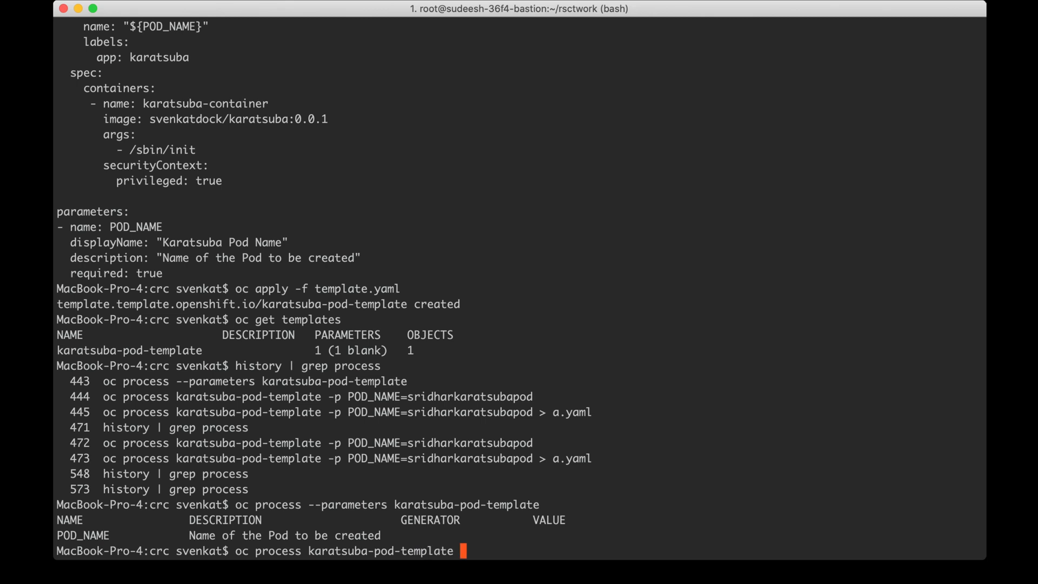
{"action": "type", "text": "-p POD"}
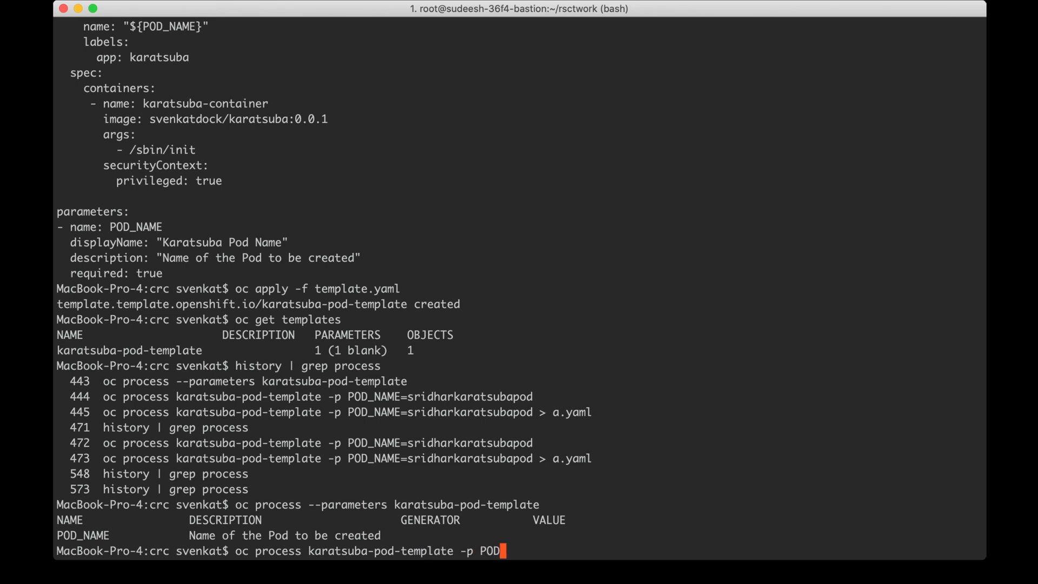
{"action": "type", "text": "NAME="}
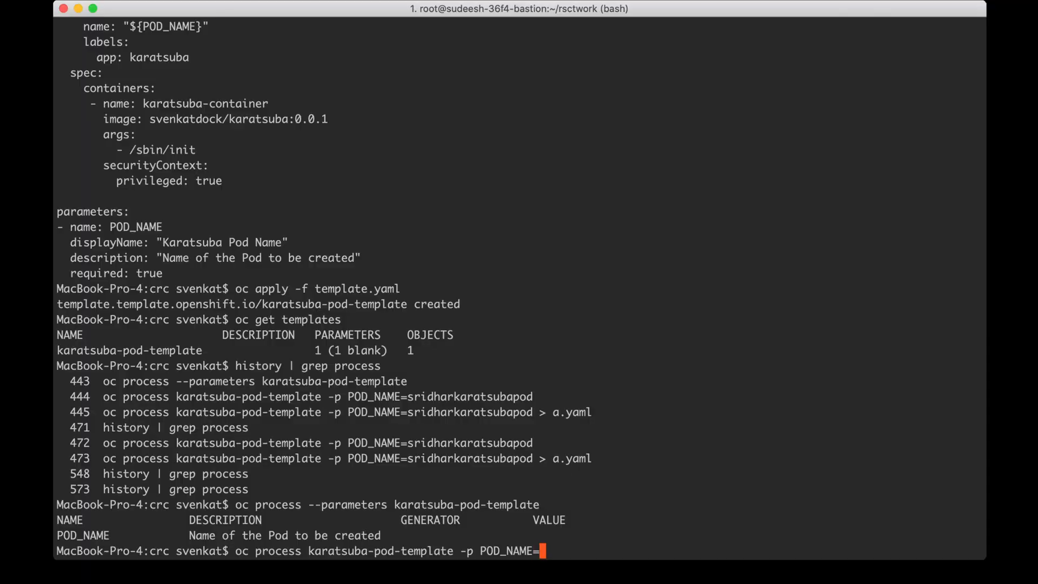
{"action": "type", "text": "mypod"}
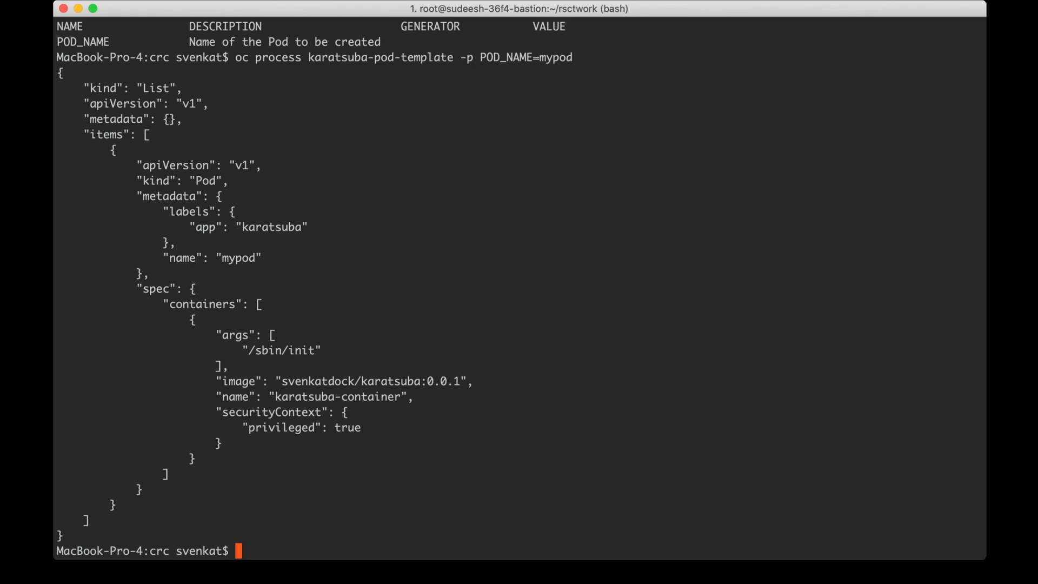
{"action": "type", "text": "oc process karatsuba-pod-template -p POD_NAME=mypod"}
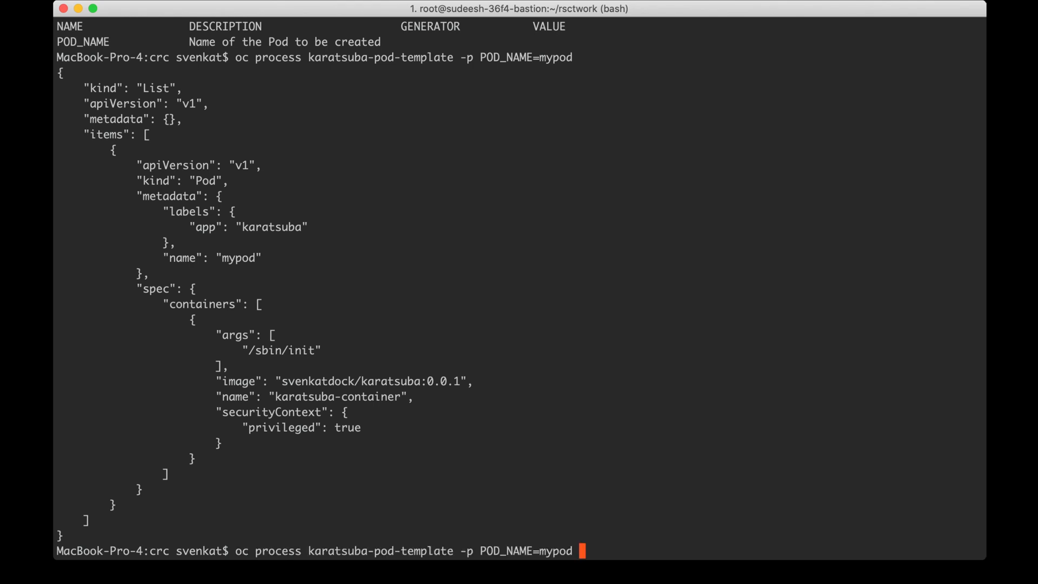
{"action": "type", "text": "> a."}
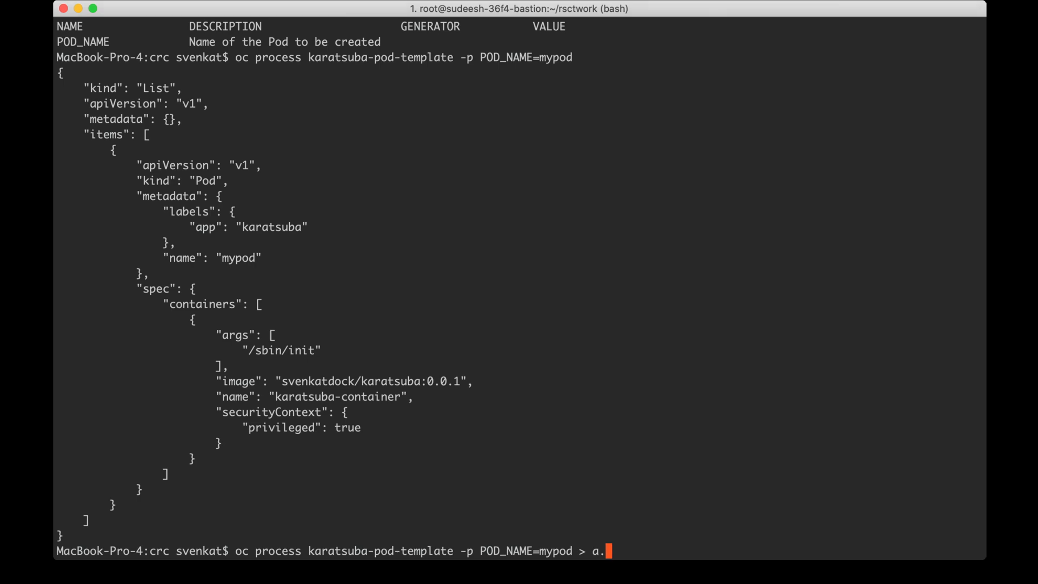
{"action": "type", "text": "yaml"}
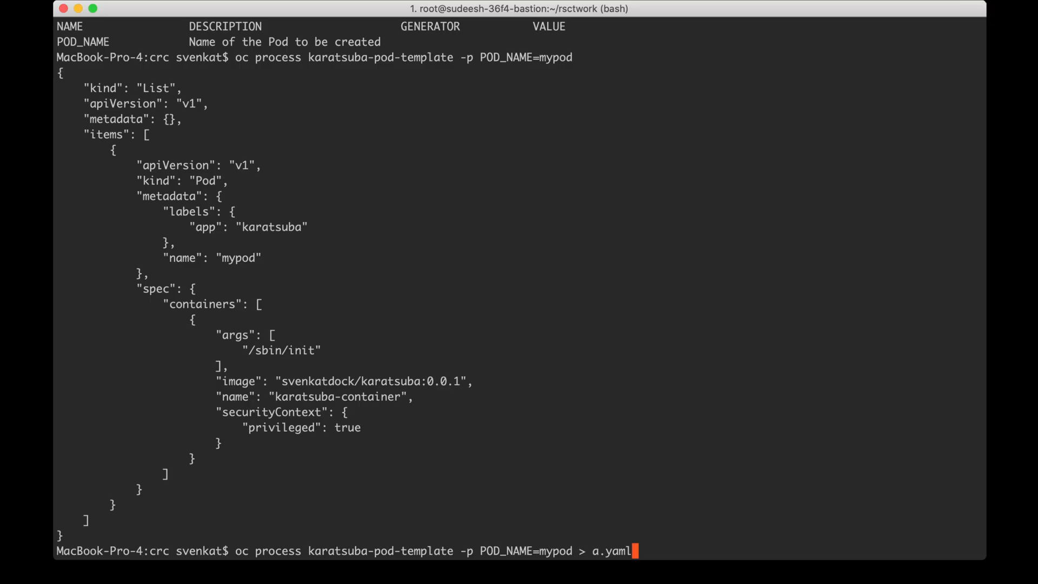
{"action": "key", "text": "Return"}
{"action": "type", "text": "oc apply -f"}
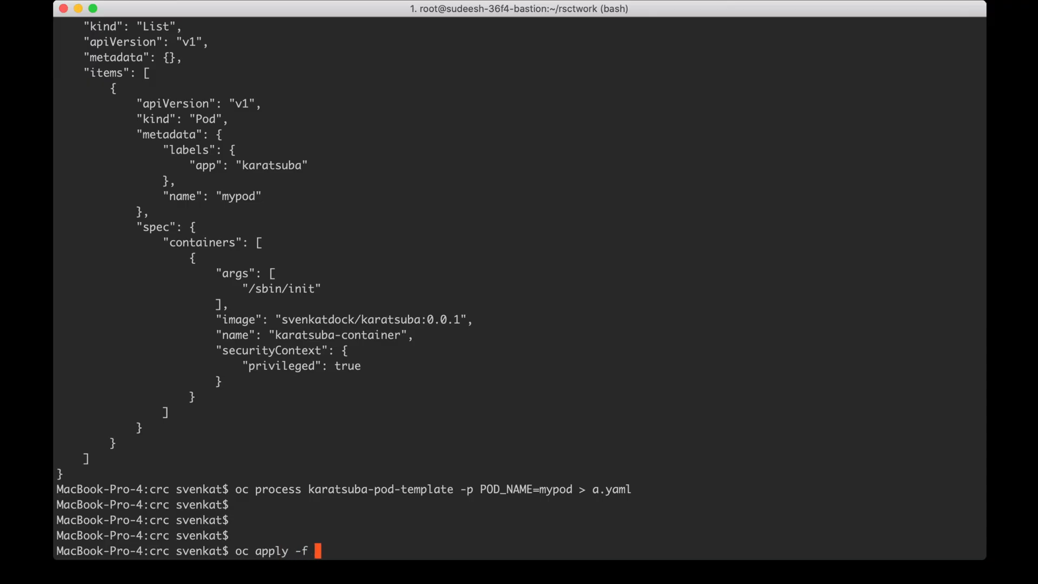
Step: Apply a.yaml and confirm mypod is listed as Running
{"action": "type", "text": "a.yaml"}
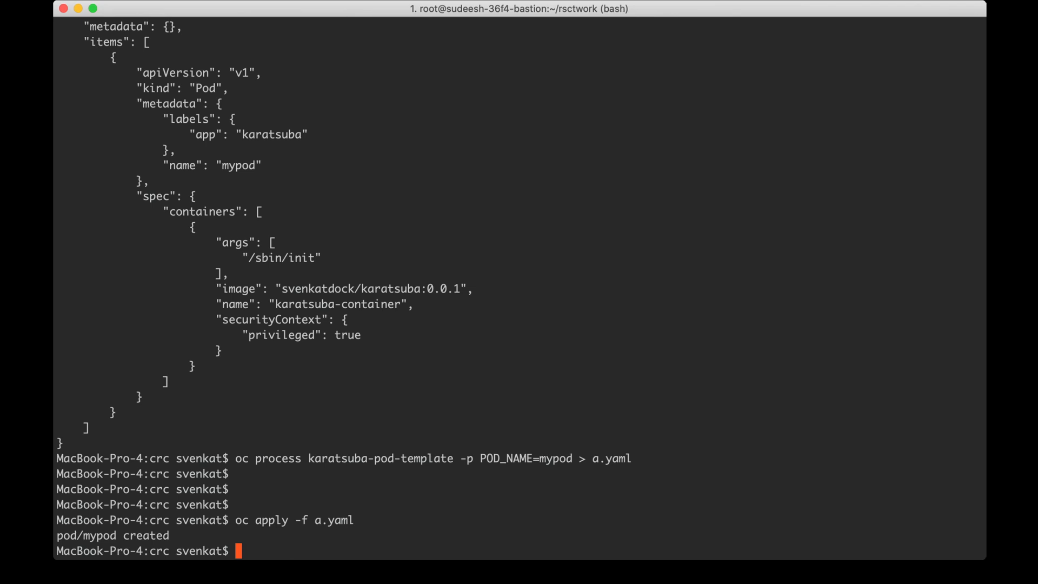
{"action": "type", "text": "osc"}
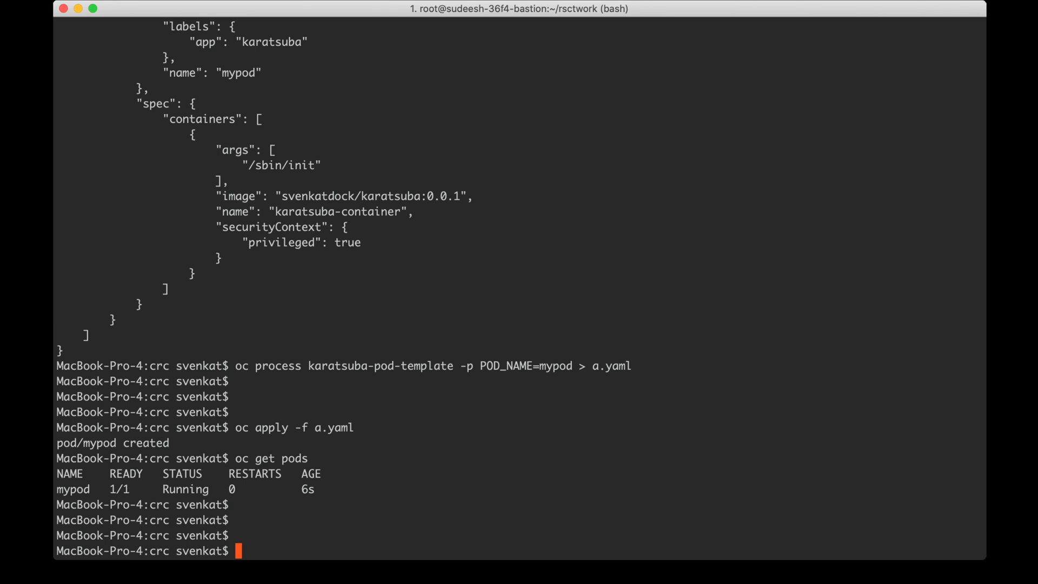
Step: List templates and template instances, confirming karatsuba-pod-template exists and no instances do
{"action": "type", "text": "oc get templates"}
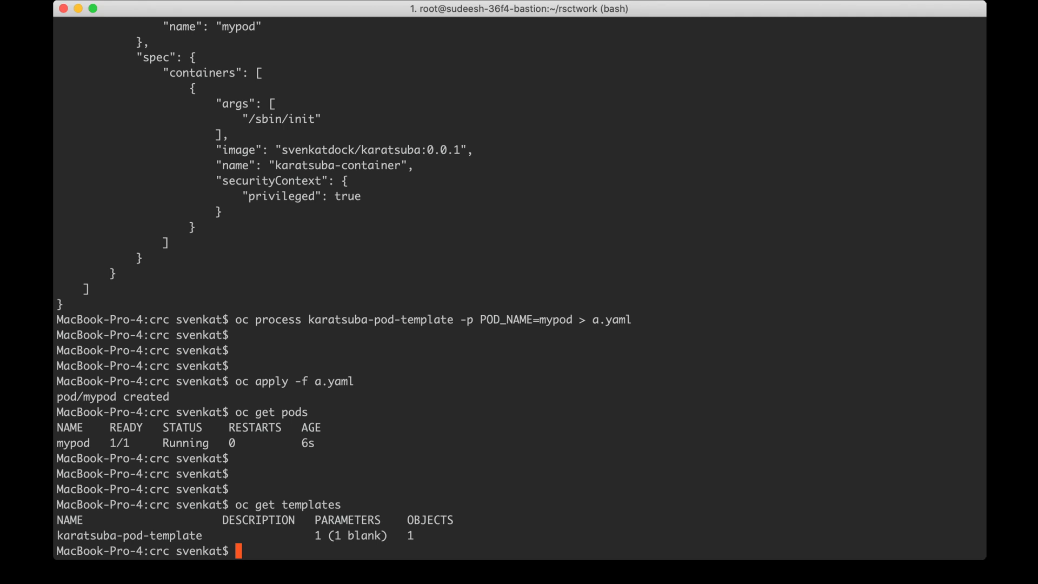
{"action": "type", "text": "oc get templateinstance"}
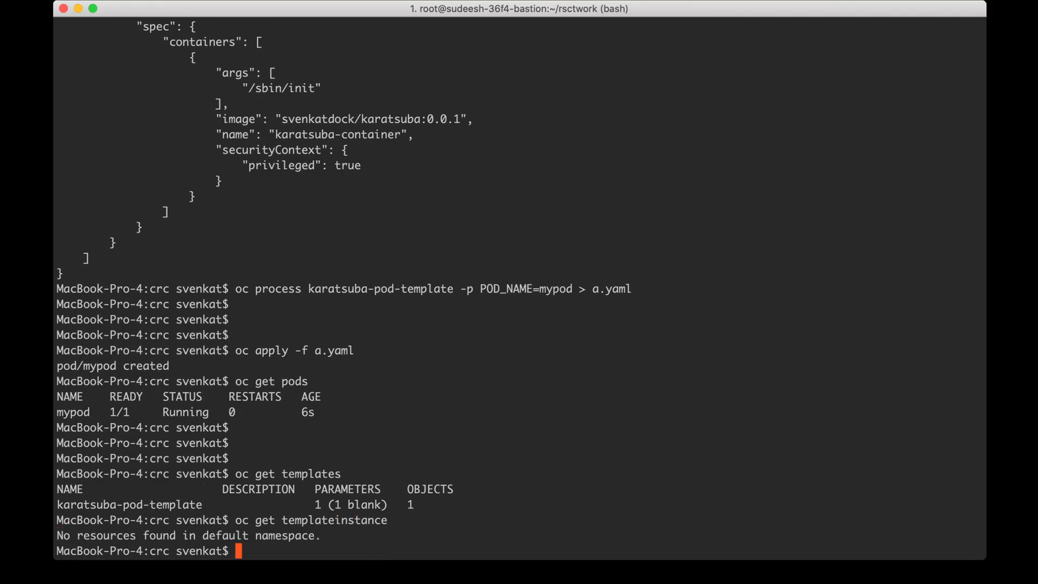
{"action": "type", "text": "oc get templateinstance"}
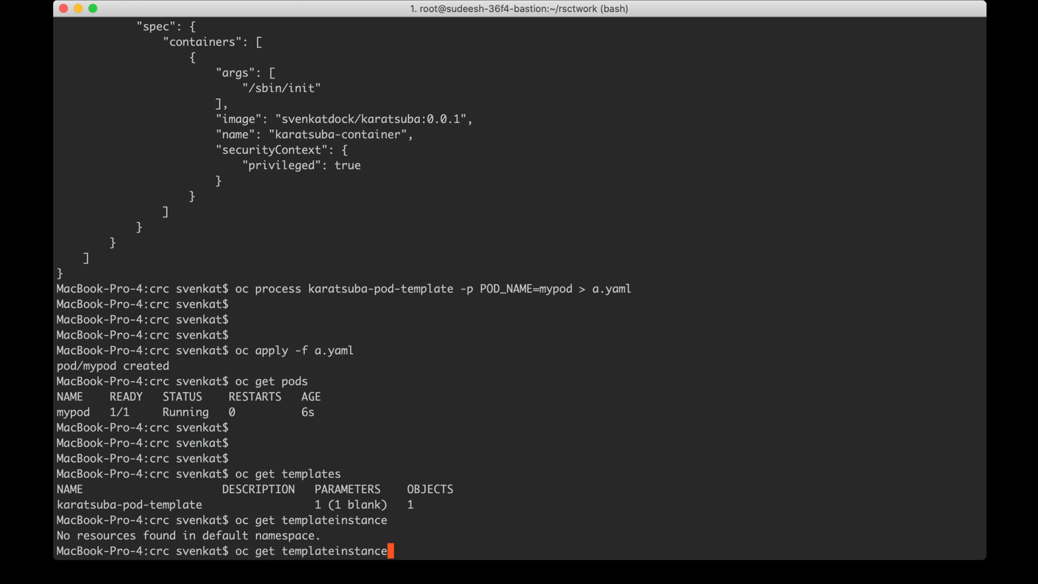
{"action": "type", "text": "s"}
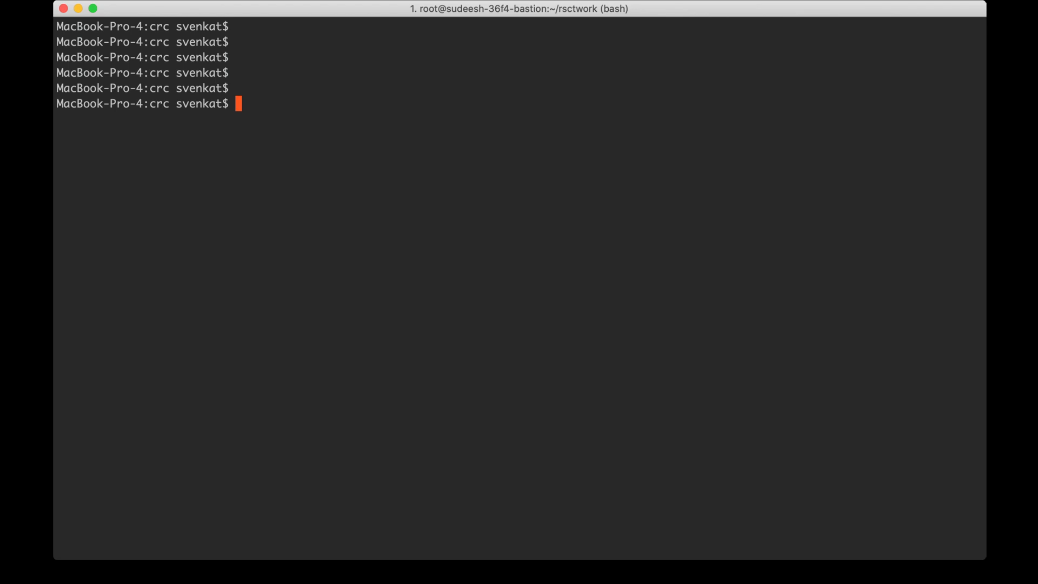
Step: View mypod's Karatsuba result with oc logs, then delete mypod leaving no pods
{"action": "type", "text": "oc get pods"}
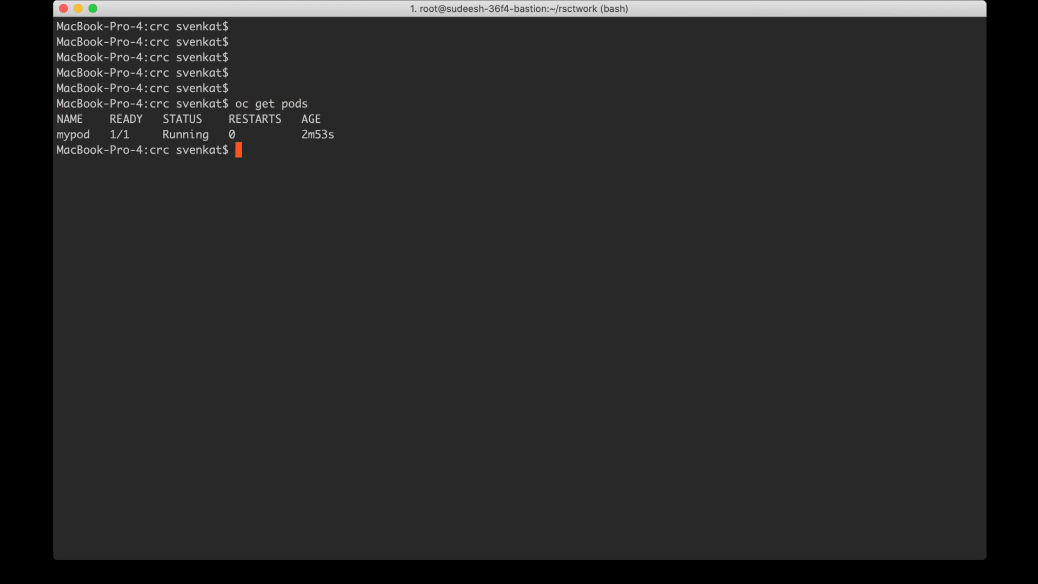
{"action": "type", "text": "oc"}
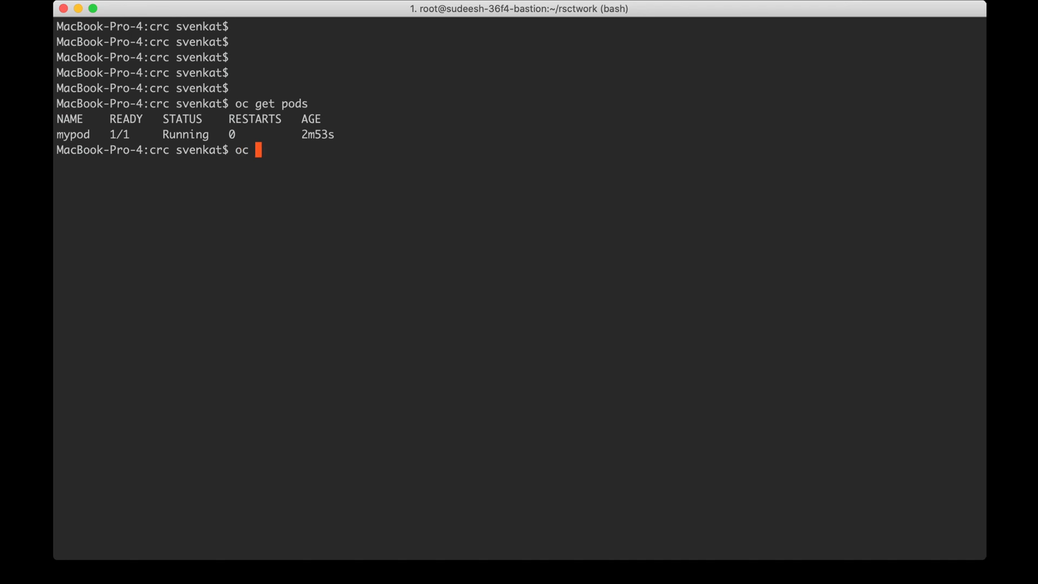
{"action": "type", "text": "l"}
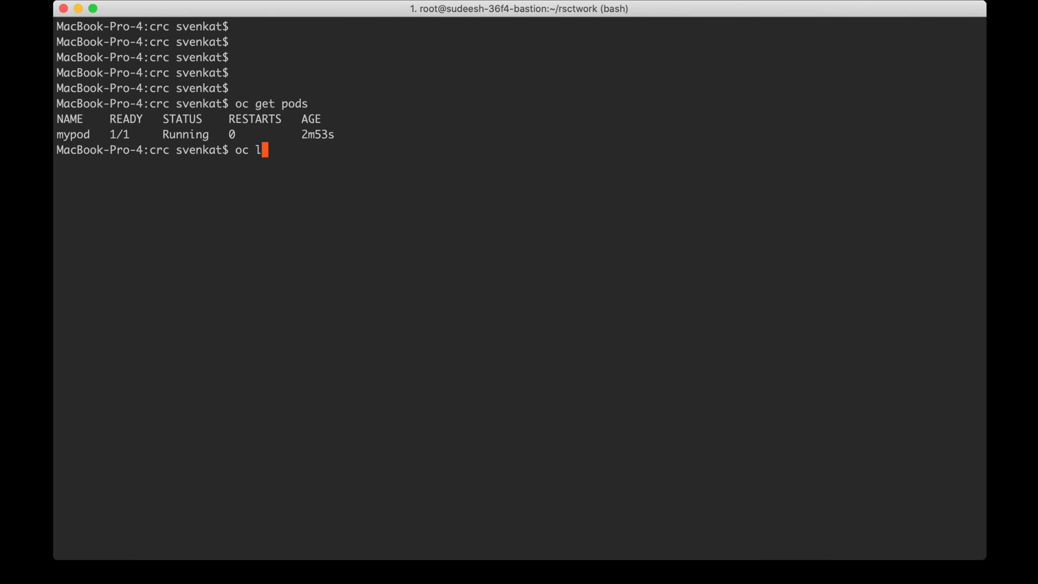
{"action": "type", "text": "ogs mypod"}
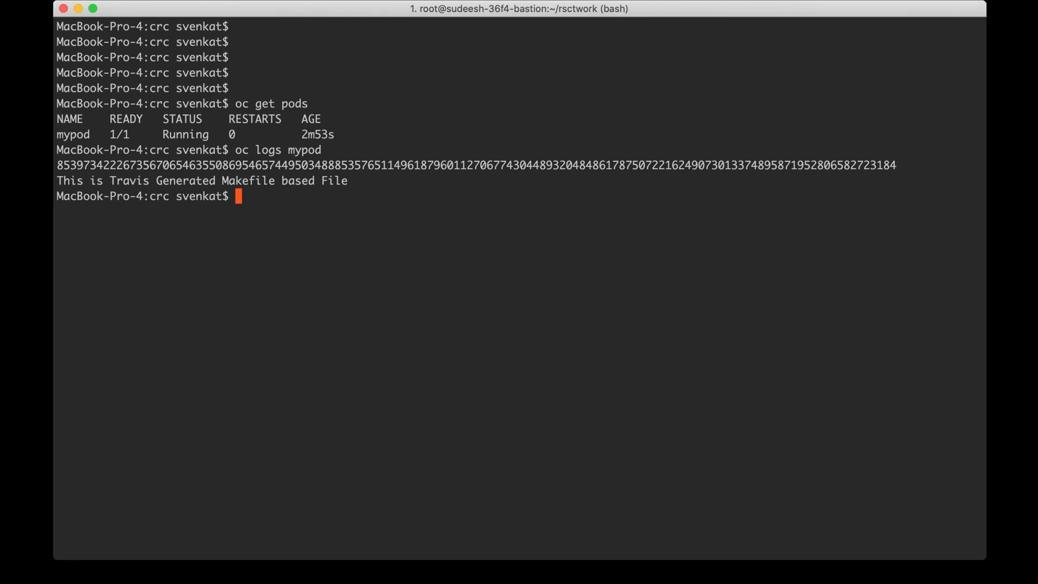
{"action": "type", "text": "oc get pods"}
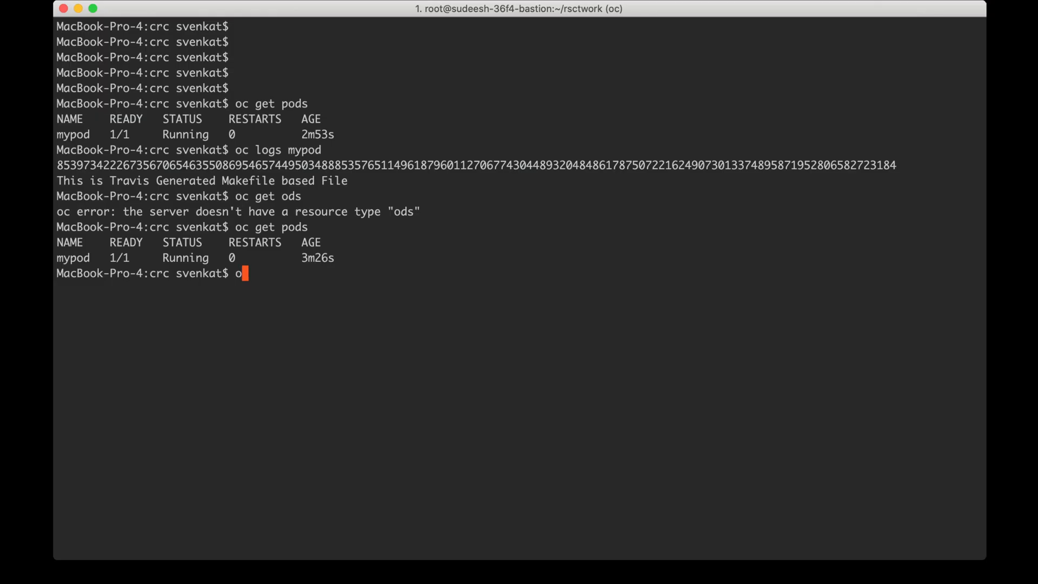
{"action": "type", "text": "c delete"}
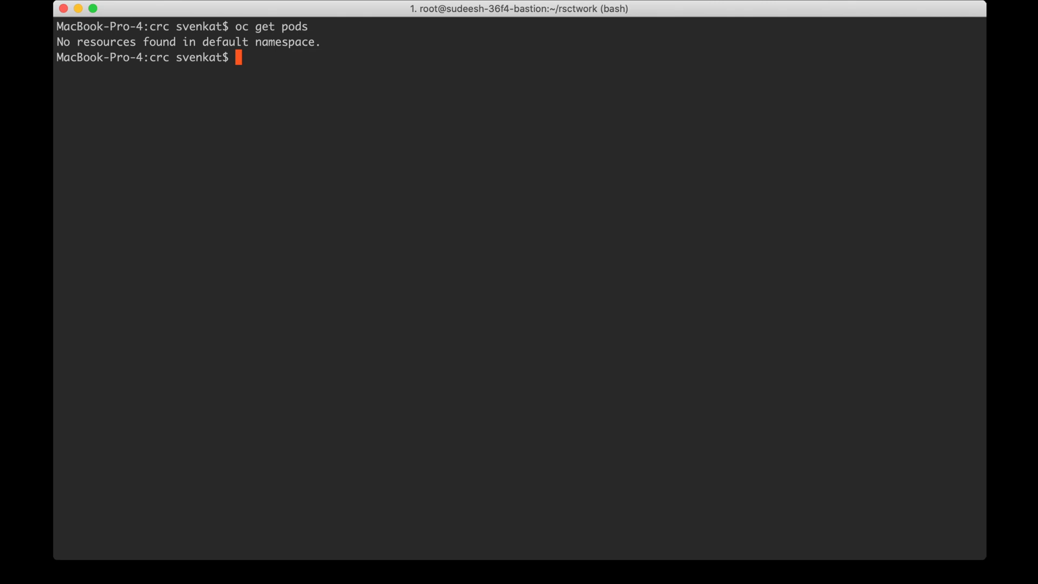
Step: Confirm no pods or templates remain, then apply template.yaml to reload the karatsuba pod template
{"action": "type", "text": "oc get templates"}
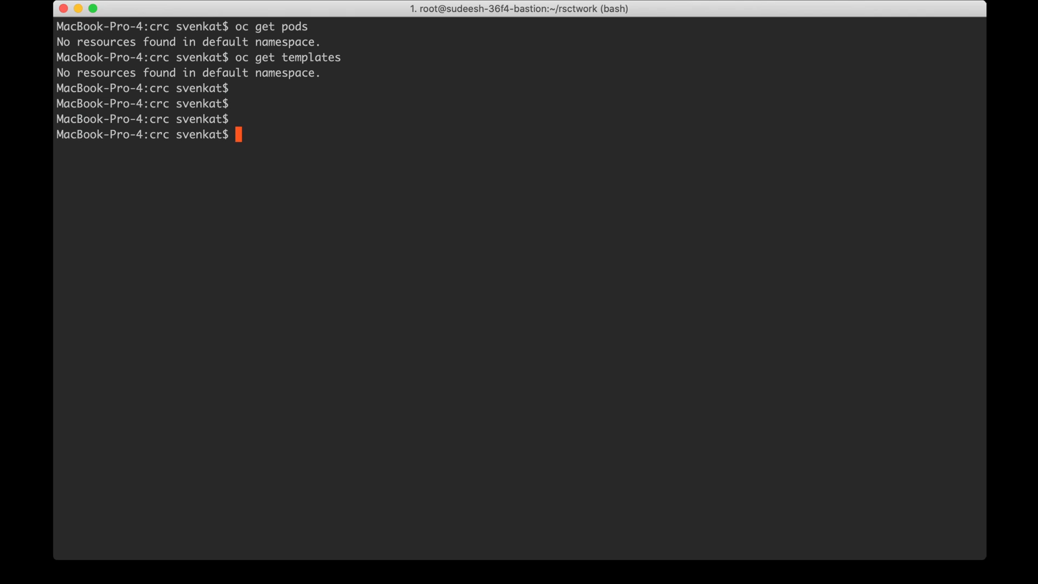
{"action": "type", "text": "oc apply-f templ"}
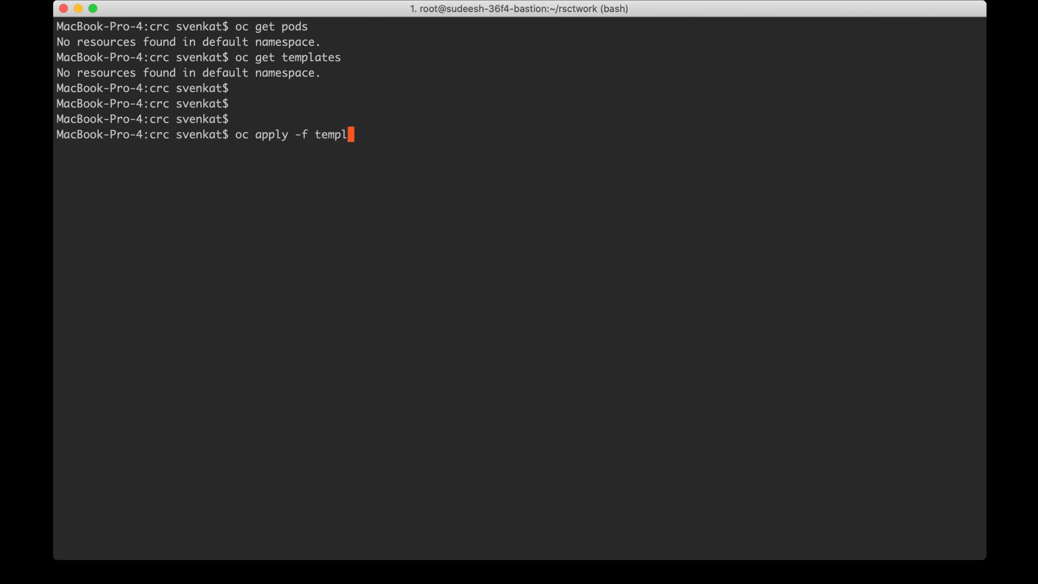
{"action": "type", "text": "ate.yaml"}
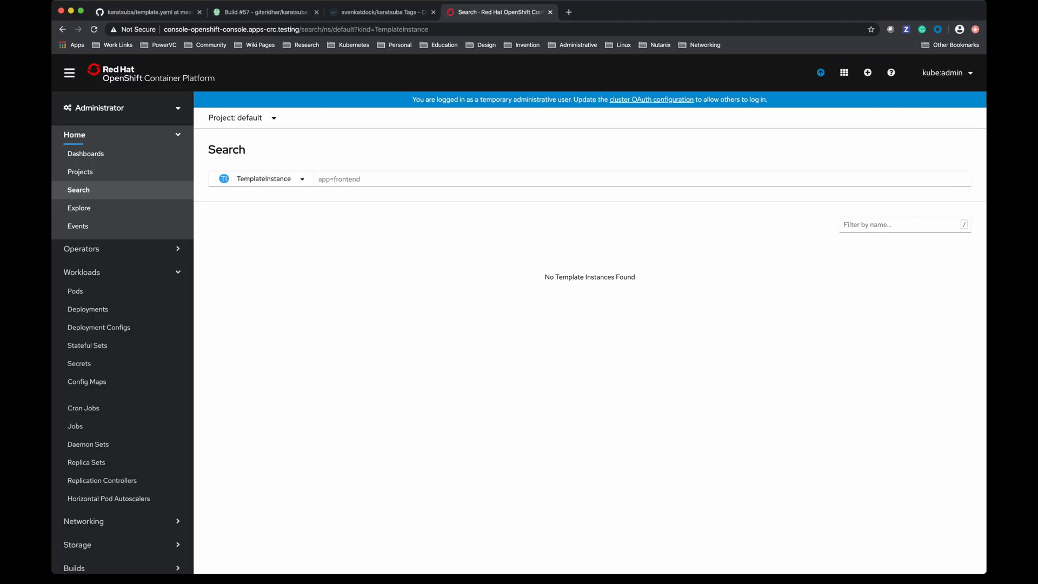
Step: In the Developer perspective catalog, filter by 'karat' and bring up karatsuba-pod-template's details
{"action": "left_click", "coordinate": [122, 108]}
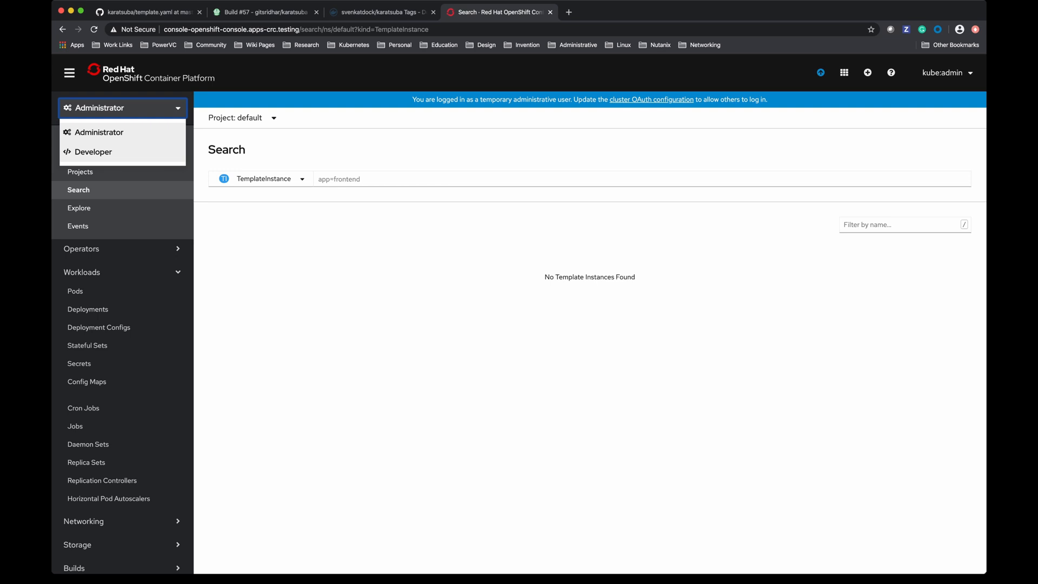
{"action": "left_click", "coordinate": [92, 152]}
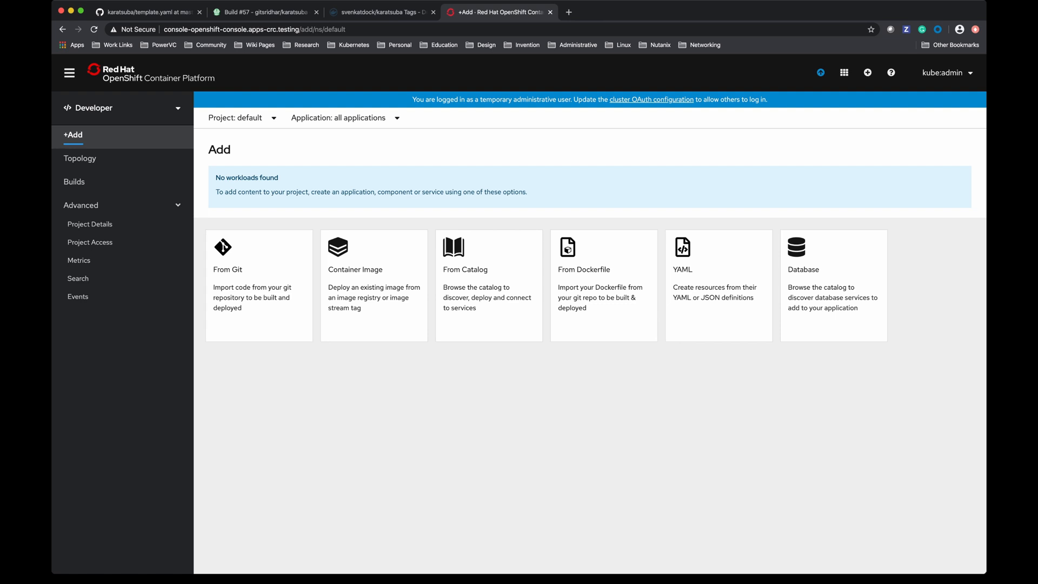
{"action": "left_click", "coordinate": [489, 285]}
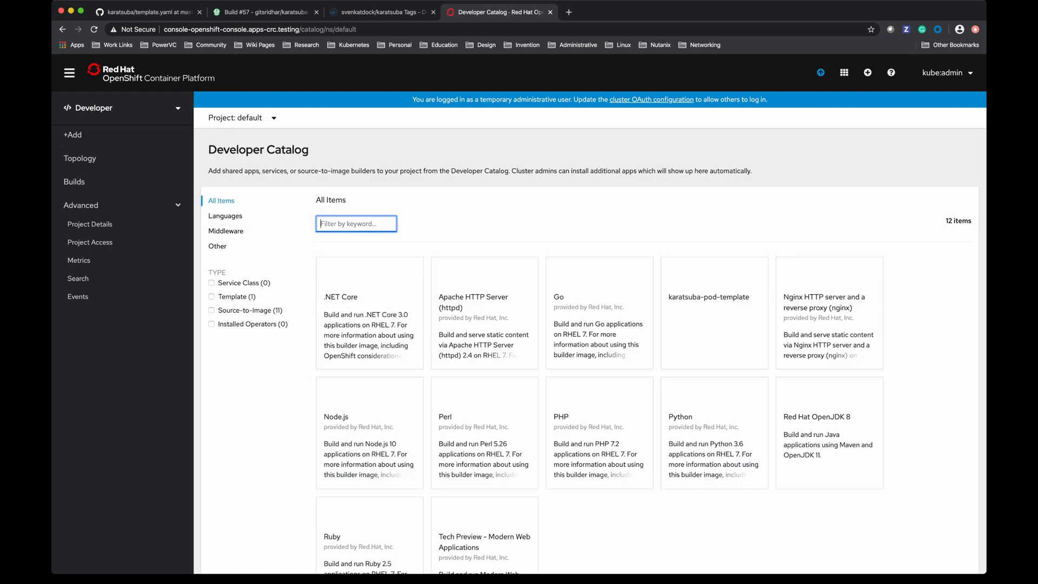
{"action": "type", "text": "karat"}
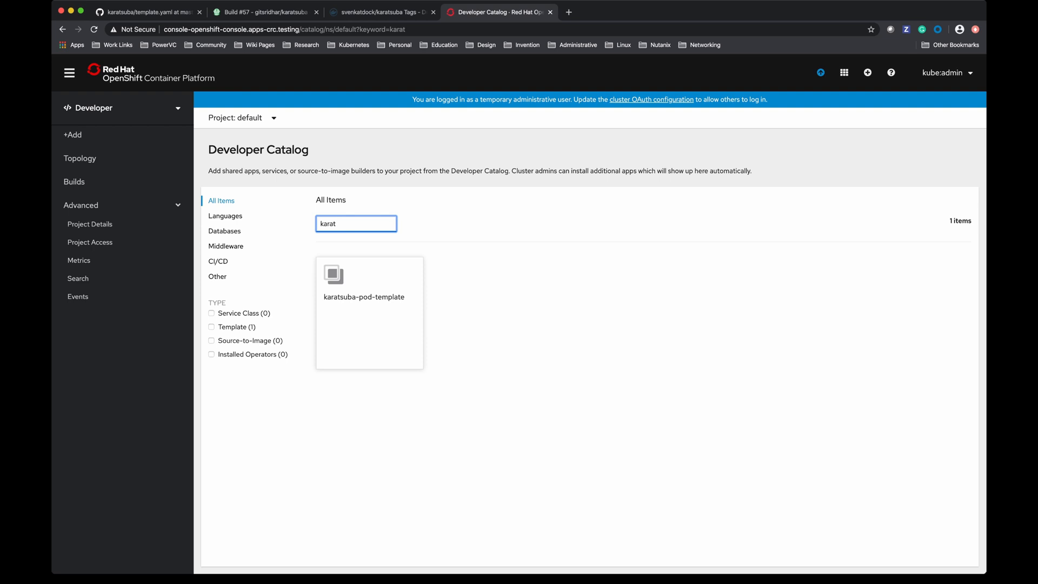
{"action": "left_click", "coordinate": [356, 223]}
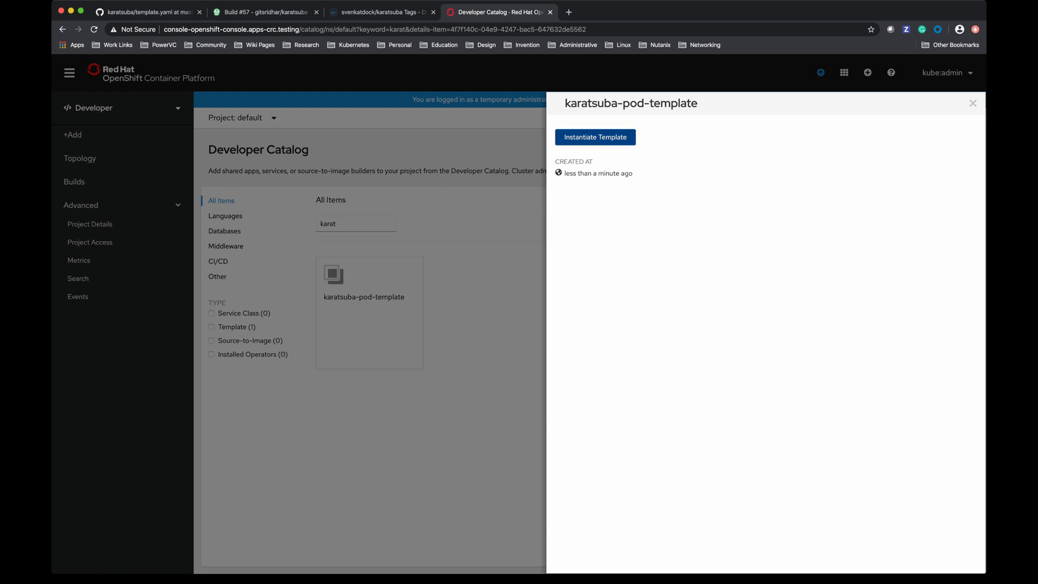
Step: Create pod 'sridharpod' from karatsuba-pod-template, then return to the Administrator dashboards
{"action": "left_click", "coordinate": [594, 137]}
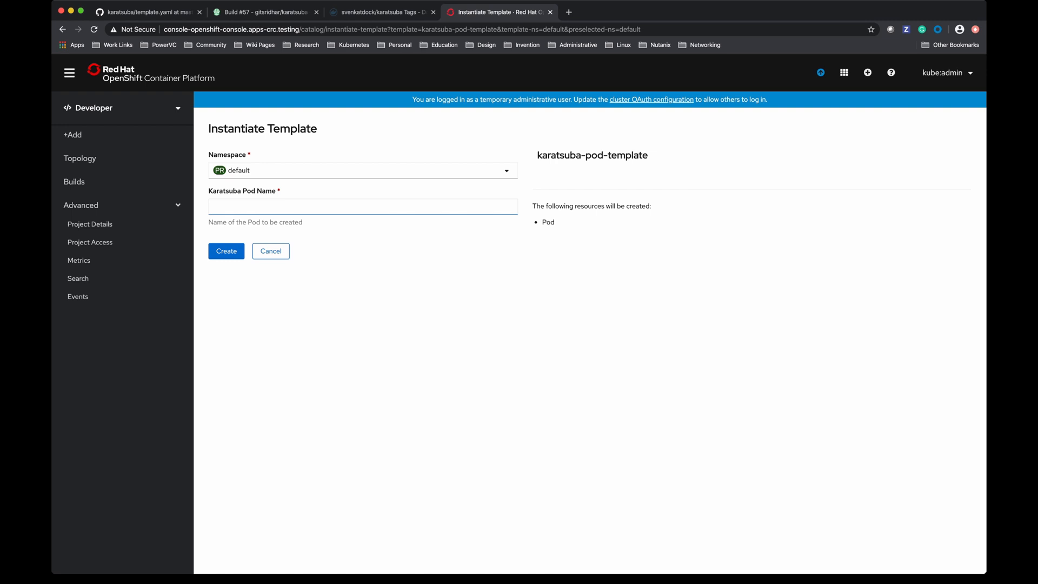
{"action": "left_click", "coordinate": [361, 205]}
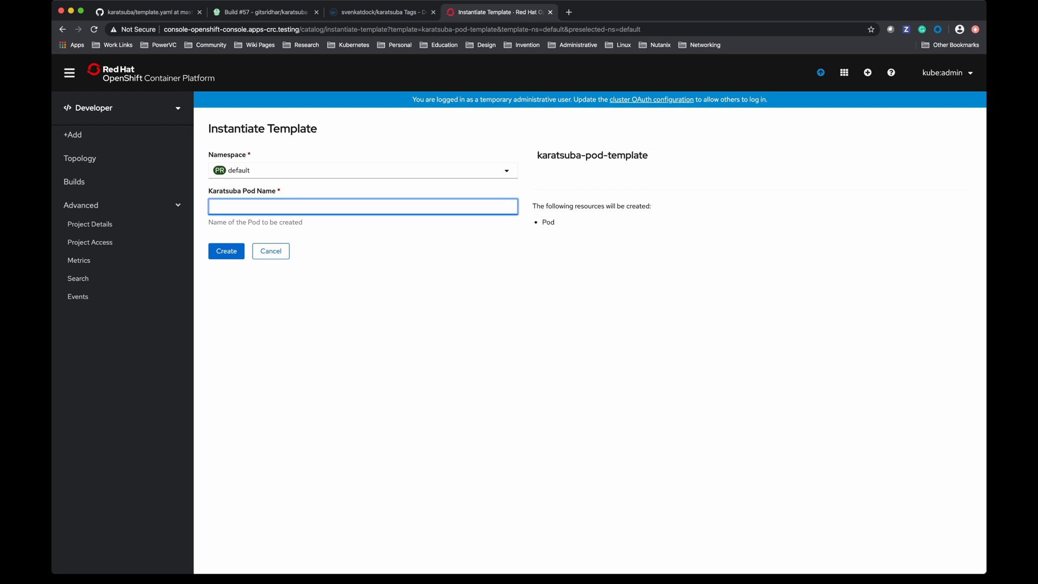
{"action": "type", "text": "sridharpod"}
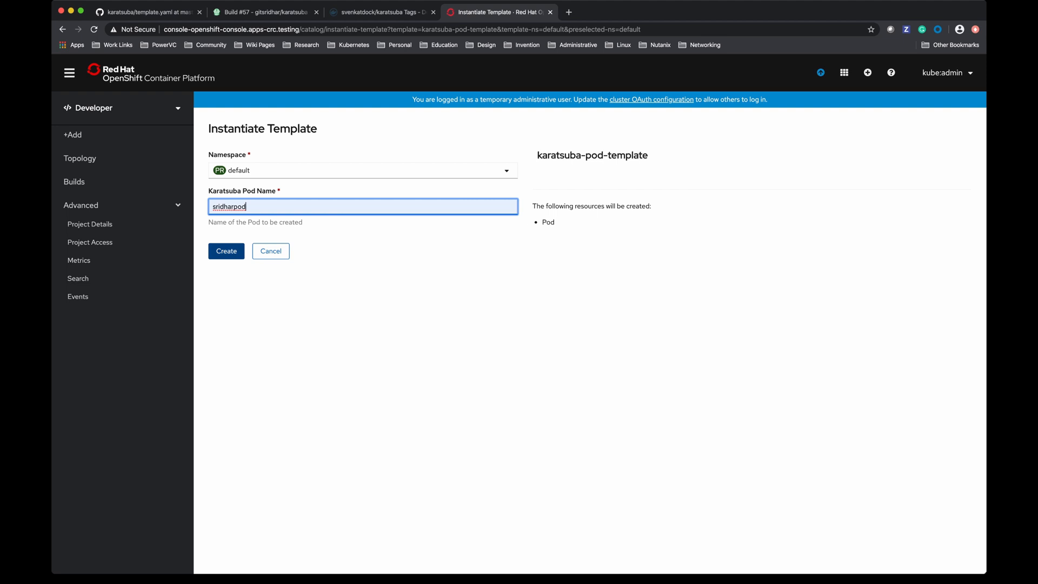
{"action": "left_click", "coordinate": [226, 251]}
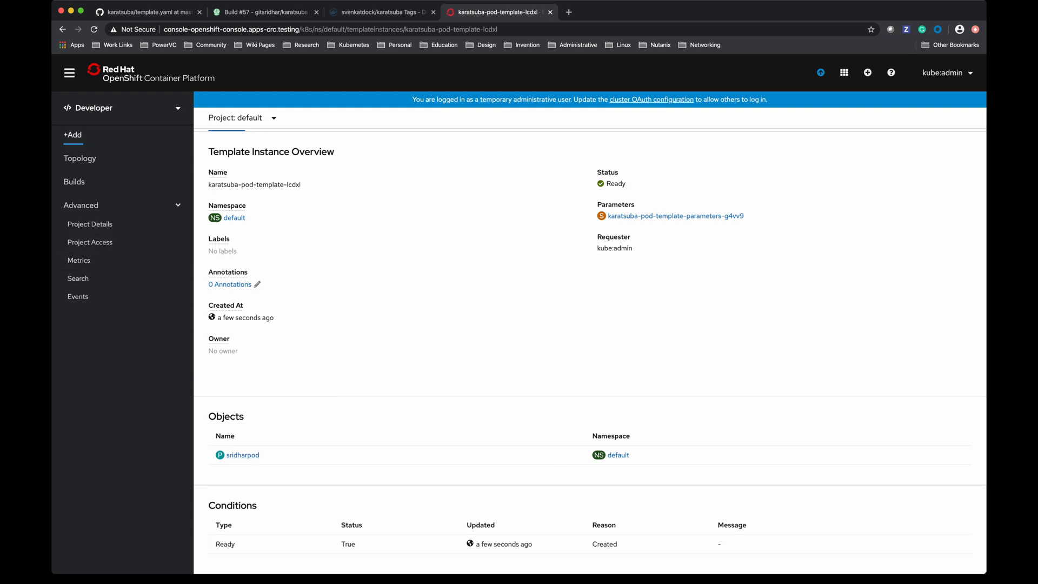
{"action": "left_click", "coordinate": [93, 109]}
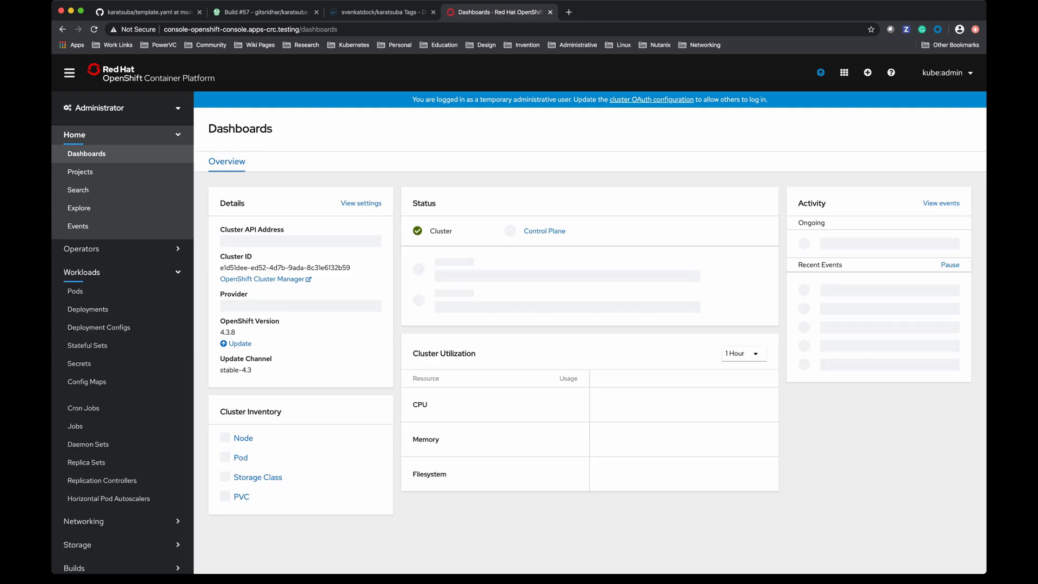
Step: Verify pod sridharpod is Running with Karatsuba result in its logs, then return to template.yaml on GitHub
{"action": "left_click", "coordinate": [75, 291]}
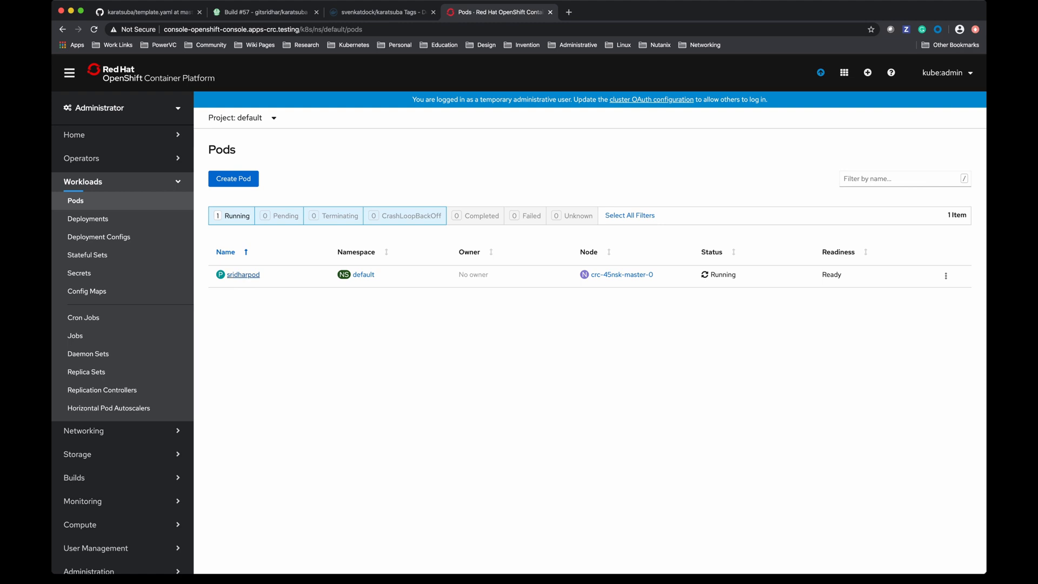
{"action": "left_click", "coordinate": [242, 273]}
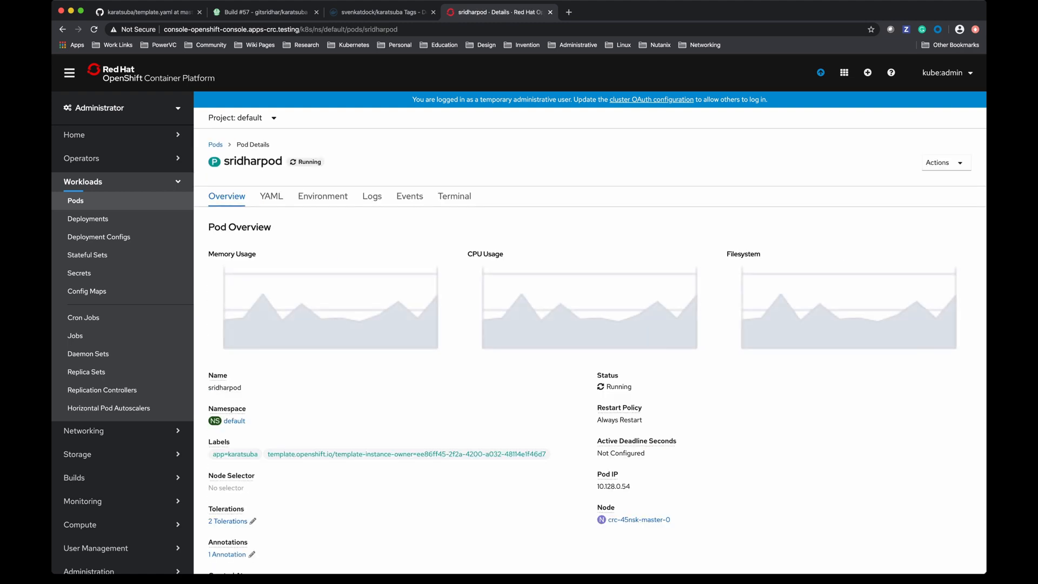
{"action": "left_click", "coordinate": [371, 196]}
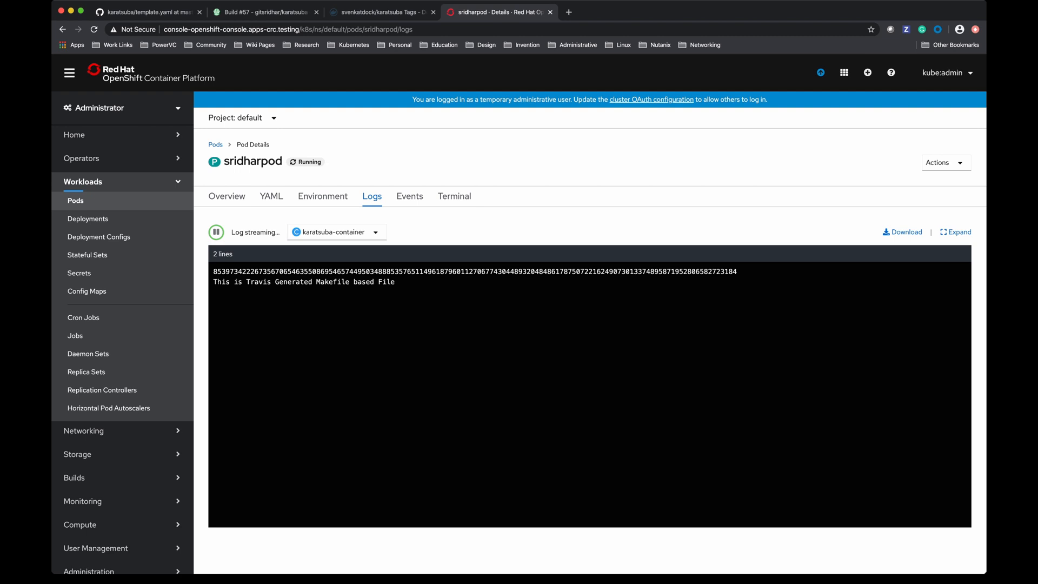
{"action": "left_click", "coordinate": [226, 195]}
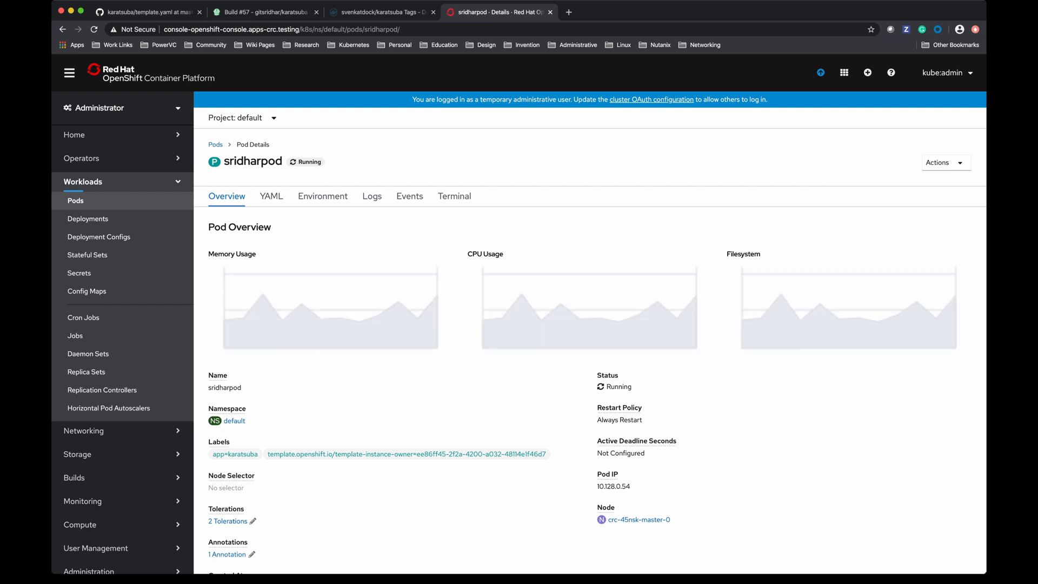
{"action": "left_click", "coordinate": [147, 12]}
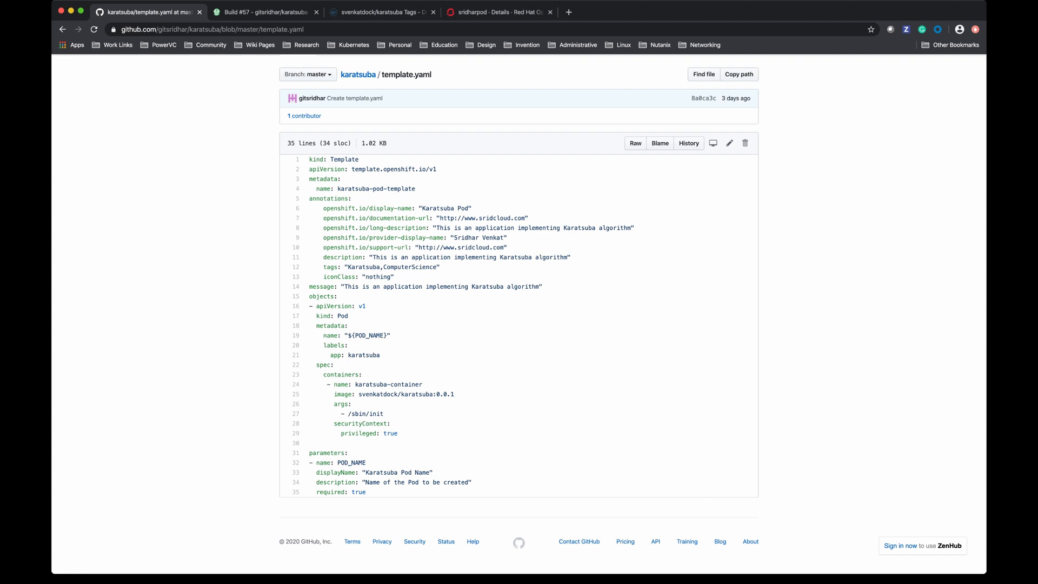